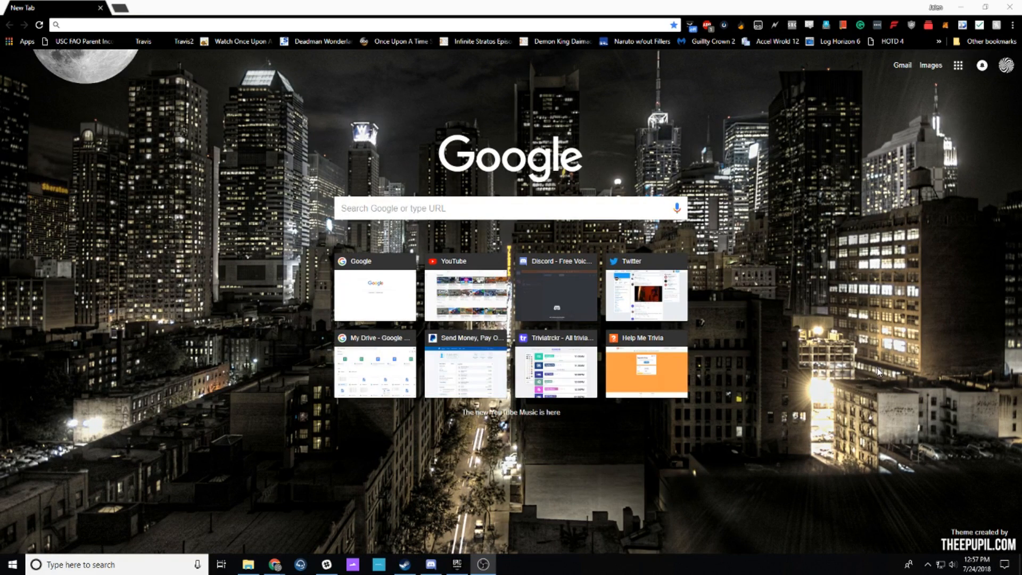
pyautogui.moveTo(832, 293)
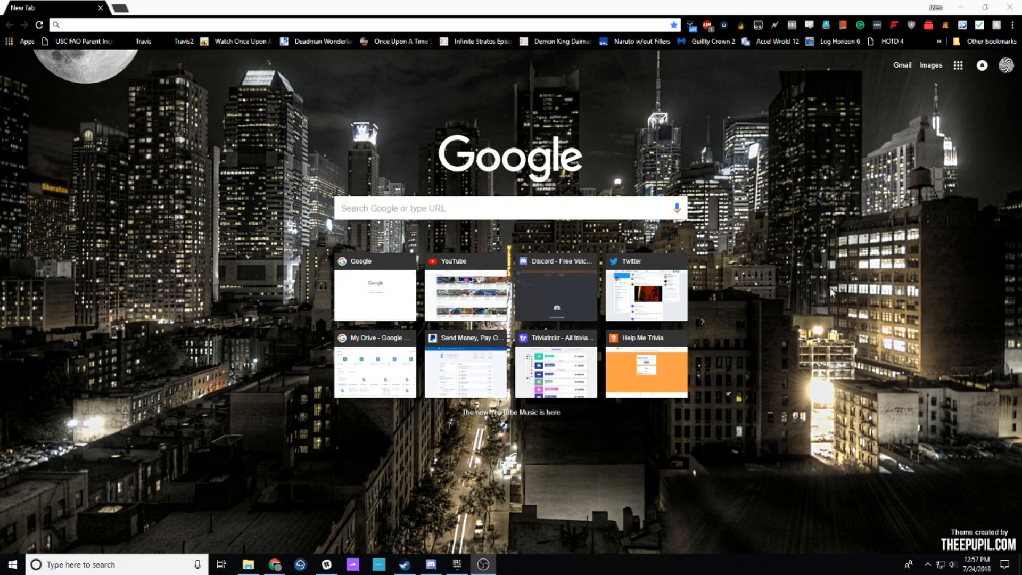
pyautogui.moveTo(798, 295)
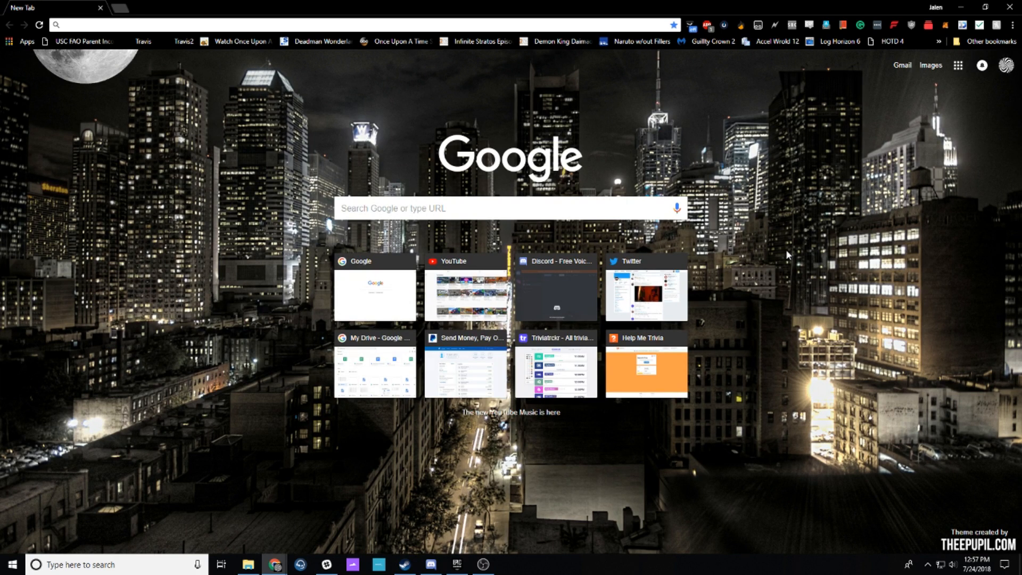
pyautogui.moveTo(762, 253)
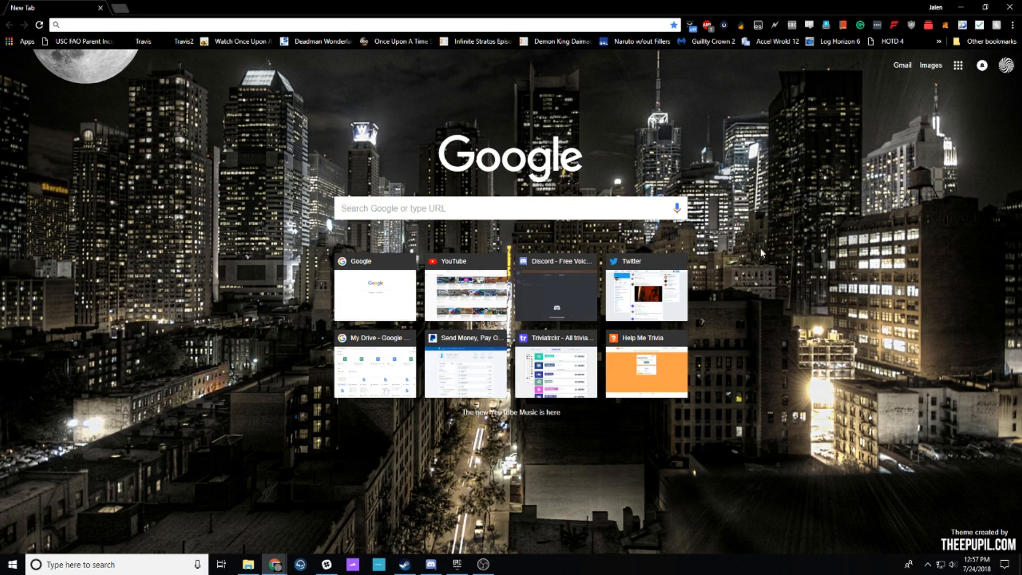
pyautogui.moveTo(722, 249)
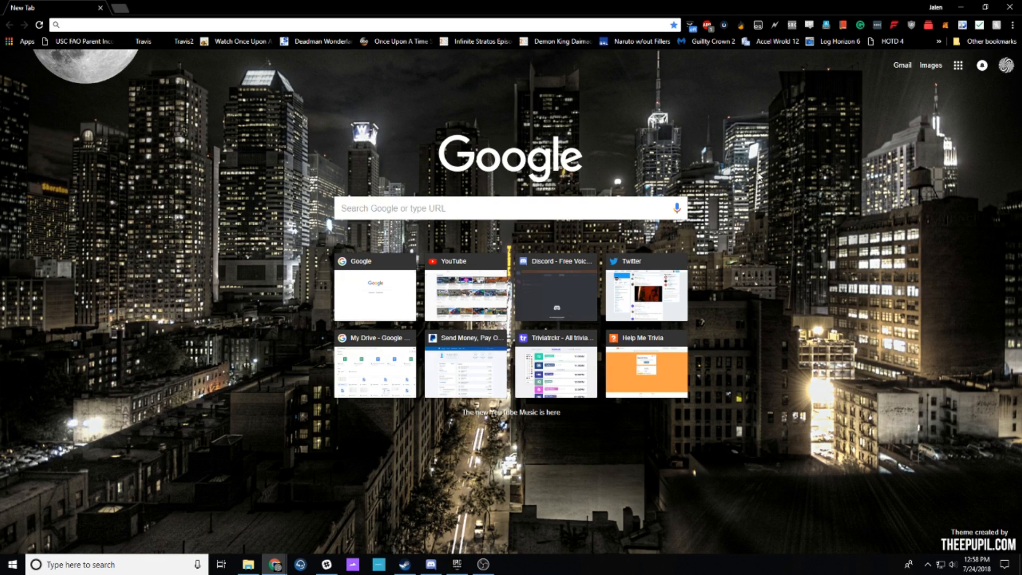
pyautogui.moveTo(740, 212)
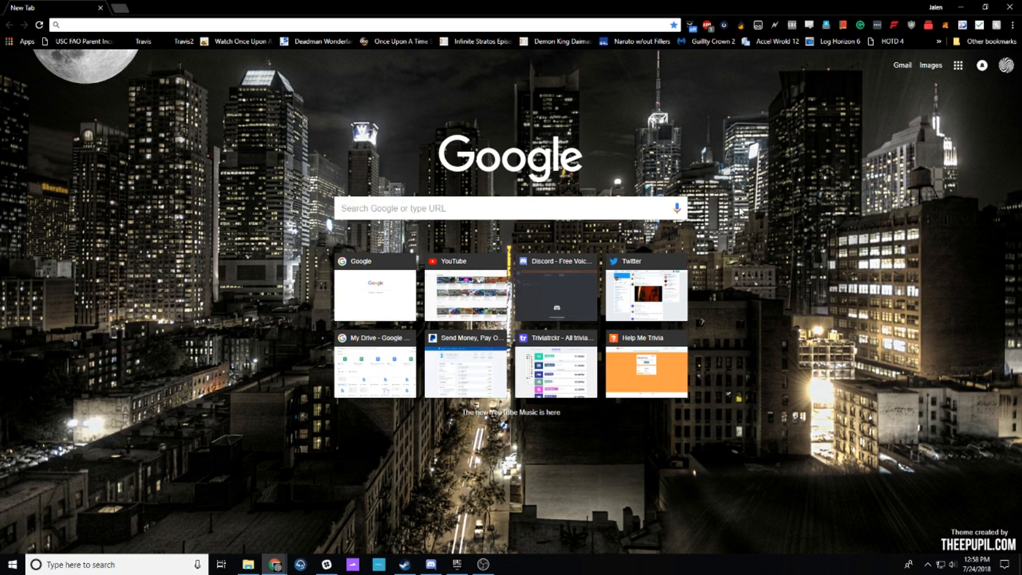
pyautogui.moveTo(732, 210)
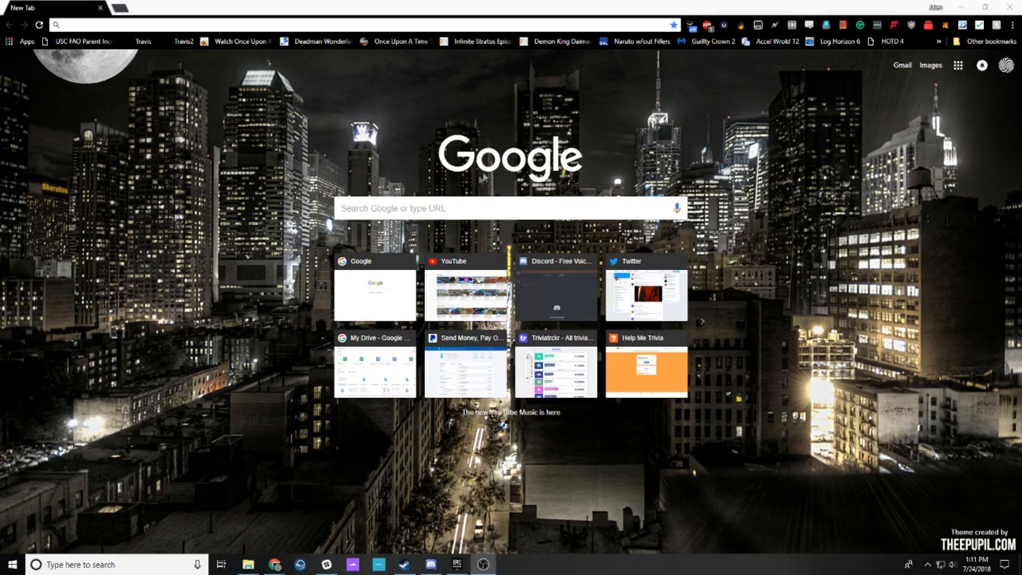
# Step: Search Google for 'google servers' and open the Google Cloud site from the results
pyautogui.write('google')
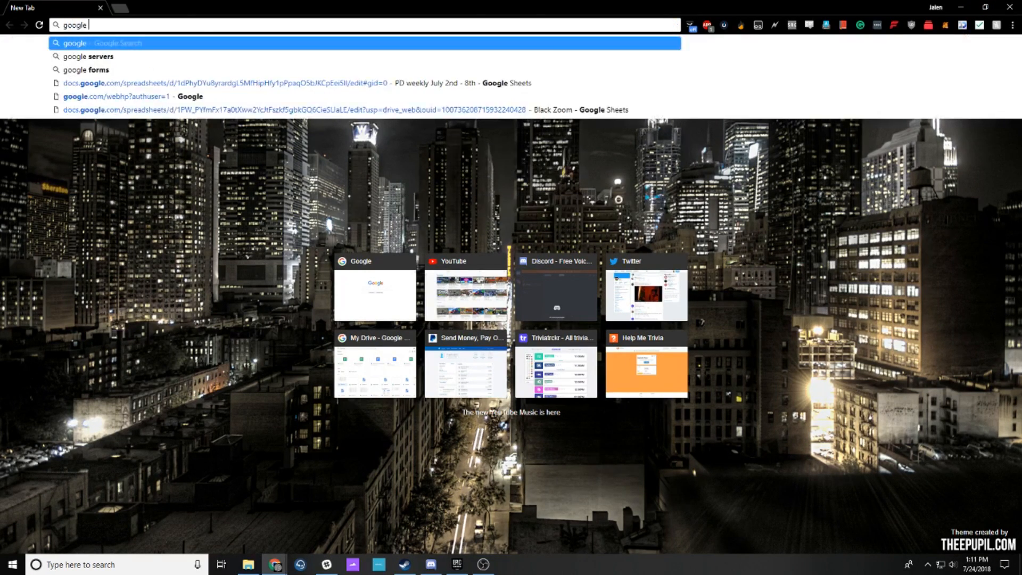
pyautogui.click(94, 56)
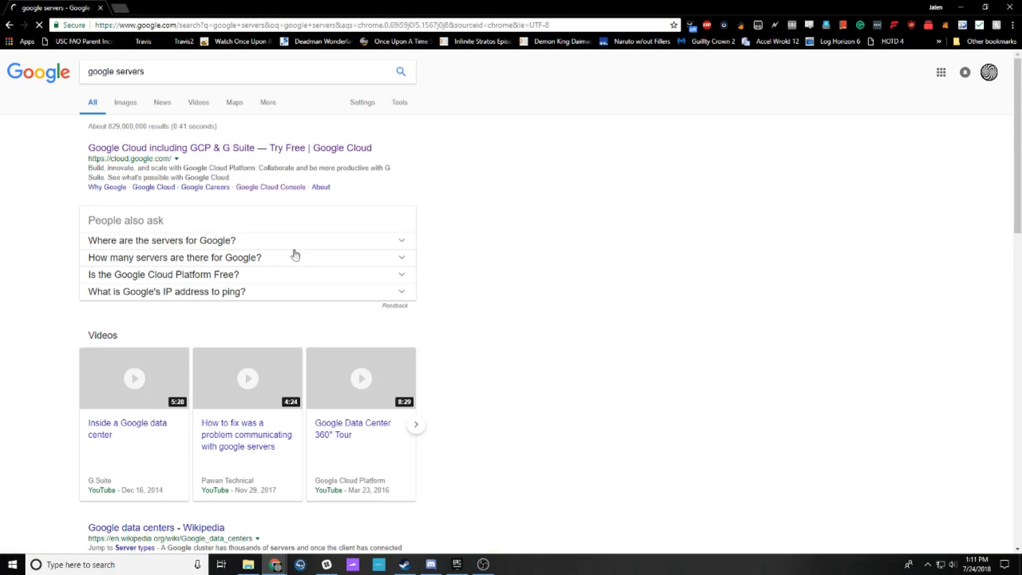
pyautogui.click(230, 147)
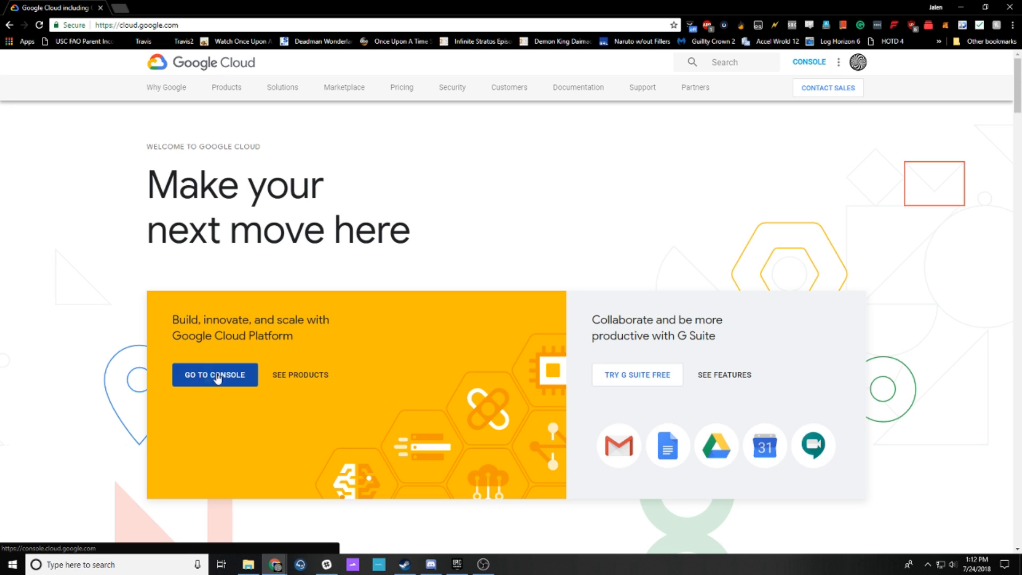
pyautogui.moveTo(597, 128)
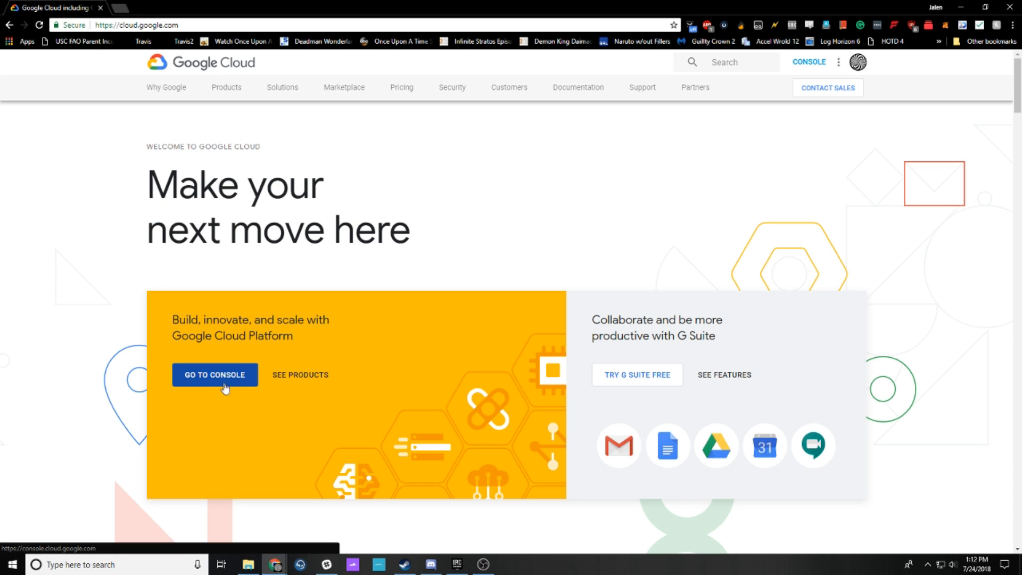
# Step: From the console, create a new project named 'Sneaker Server 1'
pyautogui.click(214, 375)
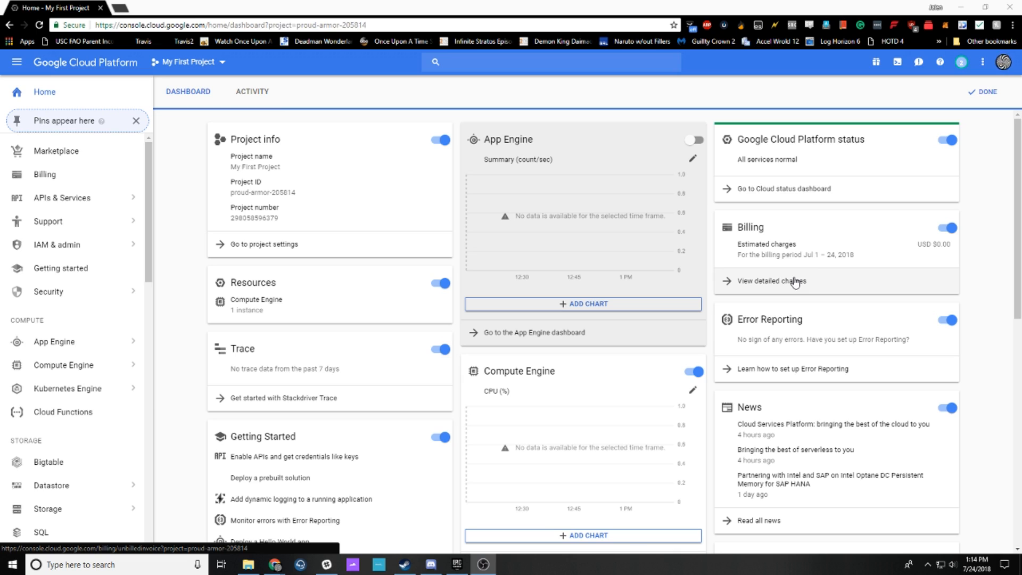
pyautogui.moveTo(793, 283)
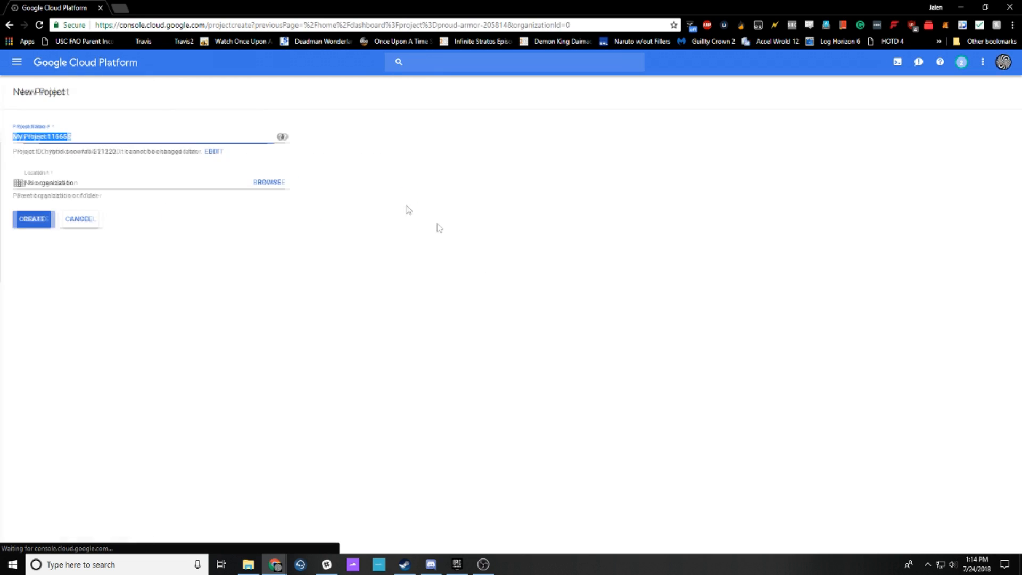
pyautogui.write('Si')
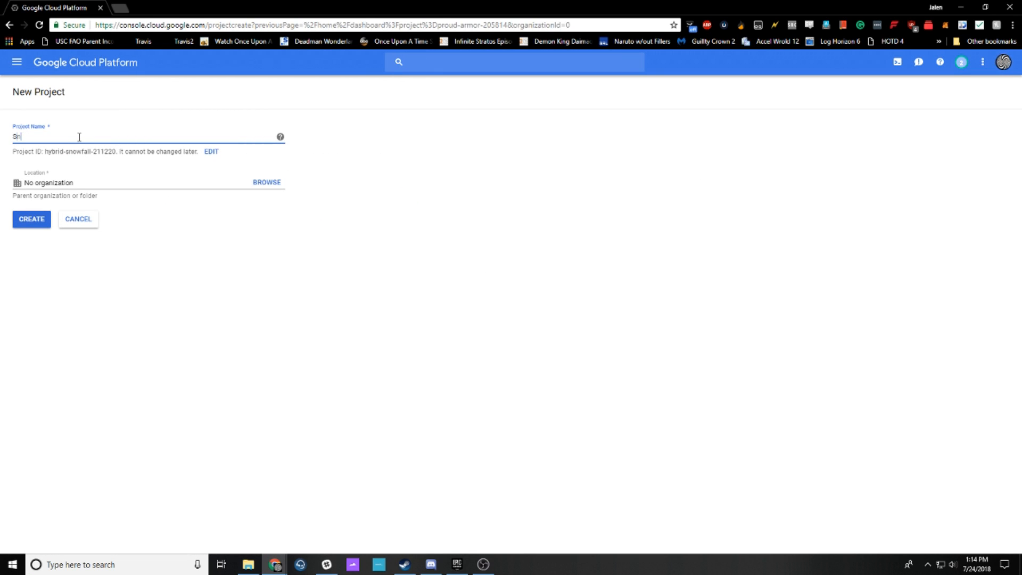
pyautogui.write('Sneaker Server 1')
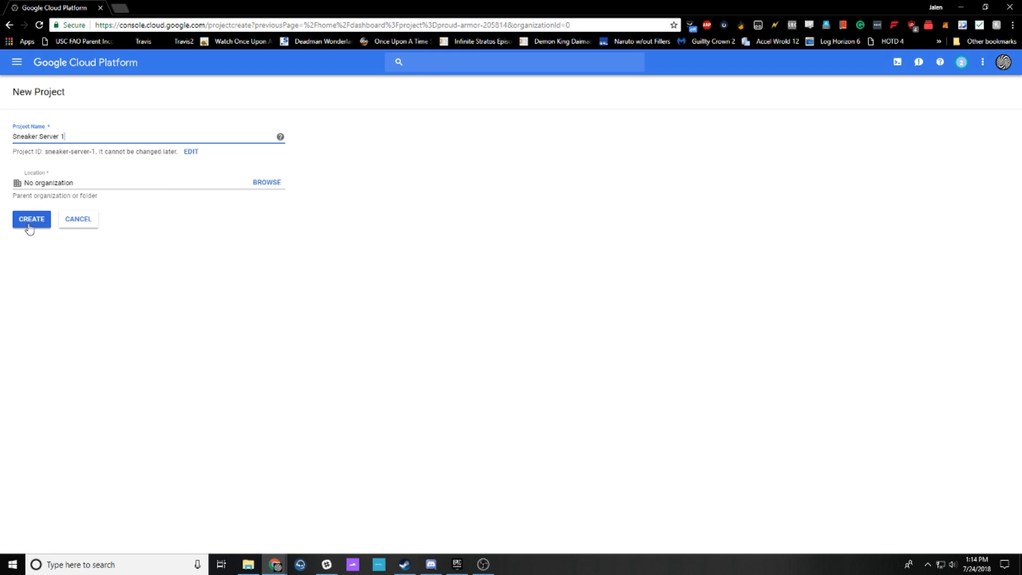
pyautogui.click(31, 219)
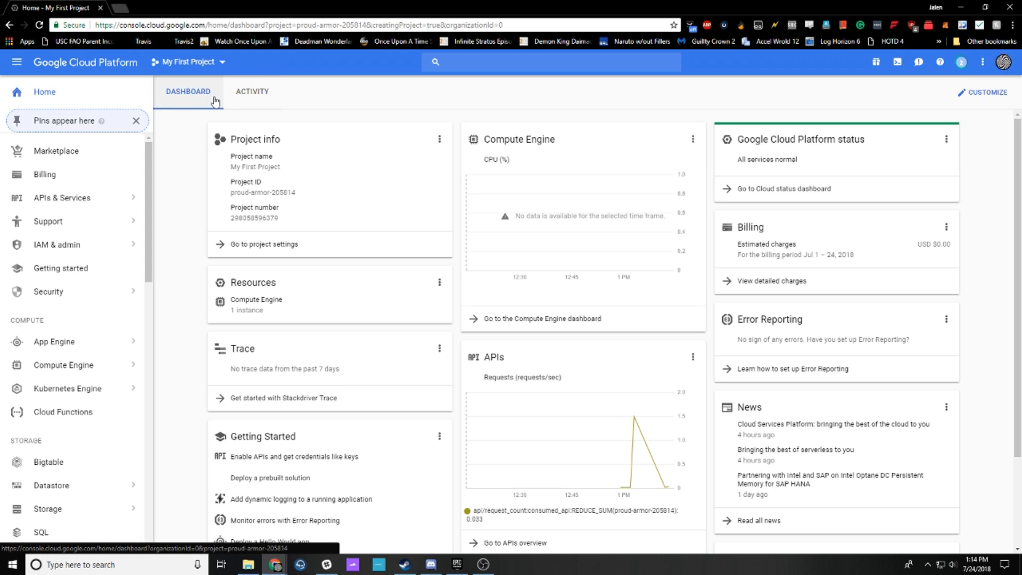
# Step: Switch to the Sneaker Server 1 project and open its Compute Engine VM instances page
pyautogui.click(188, 62)
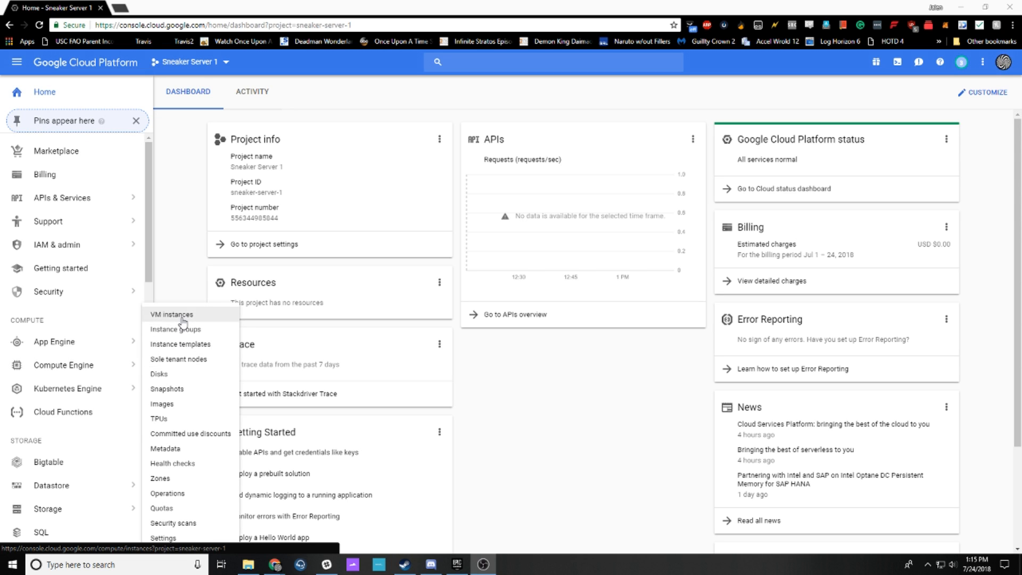
pyautogui.click(173, 315)
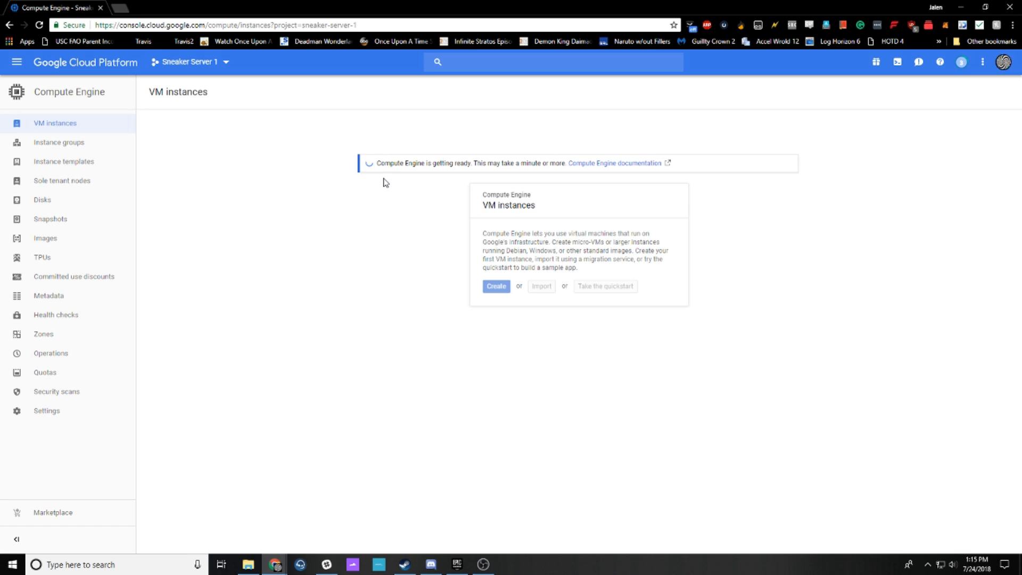
pyautogui.moveTo(663, 232)
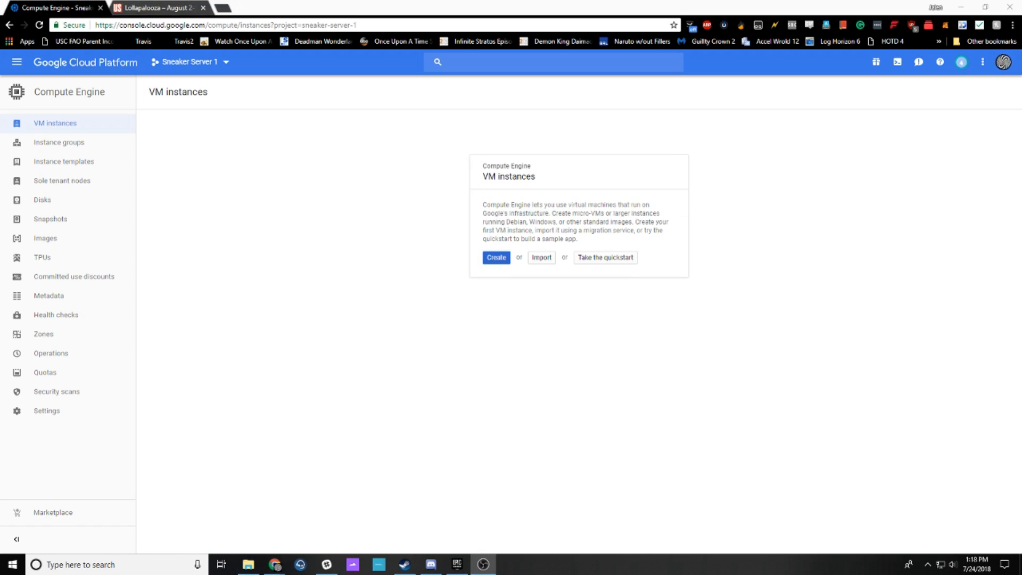
pyautogui.moveTo(397, 126)
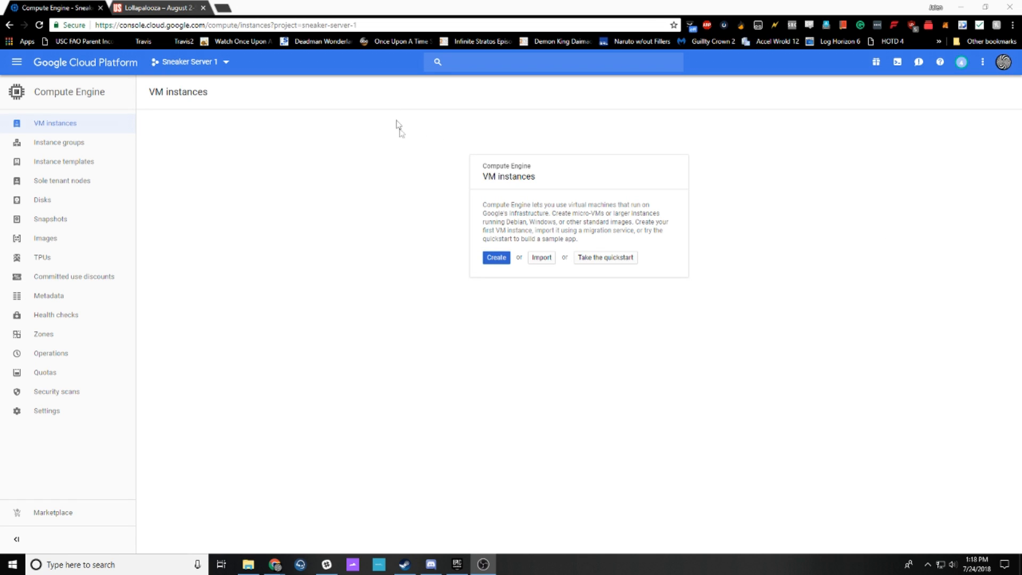
# Step: Start a new VM instance named 'sneakerserver' in the us-east4 (Northern Virginia) region
pyautogui.click(495, 256)
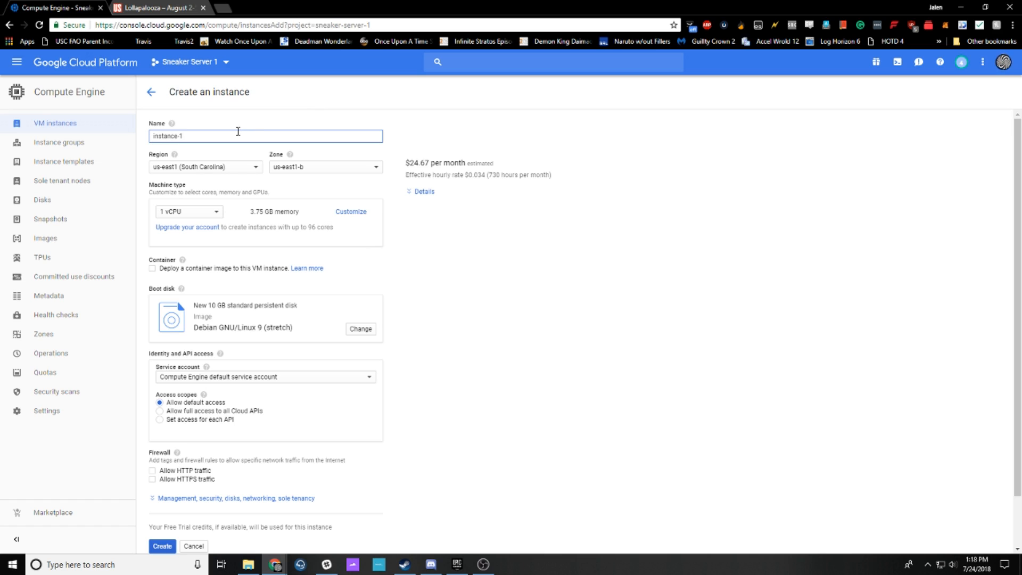
pyautogui.moveTo(199, 148)
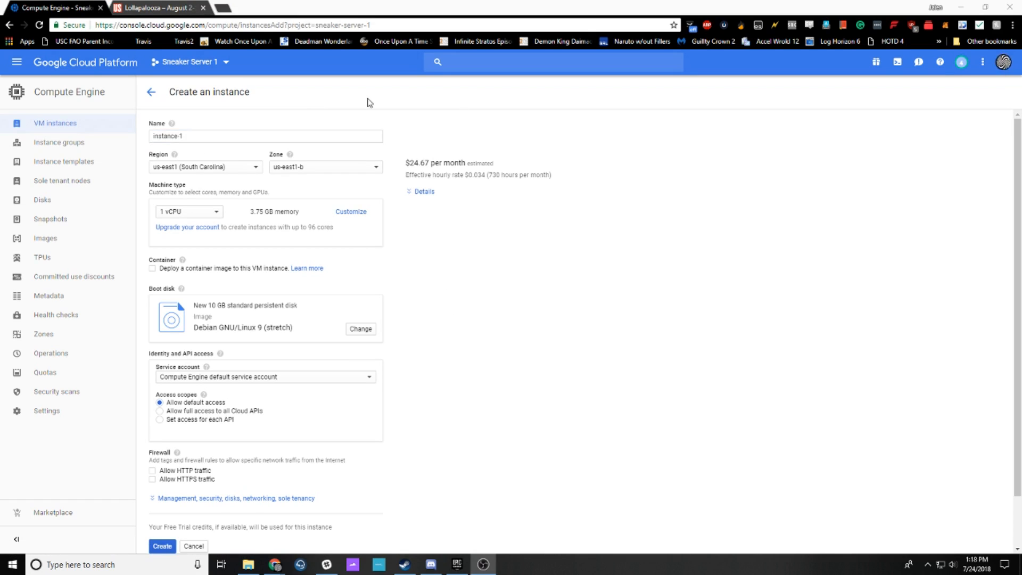
pyautogui.write('sneakerserver')
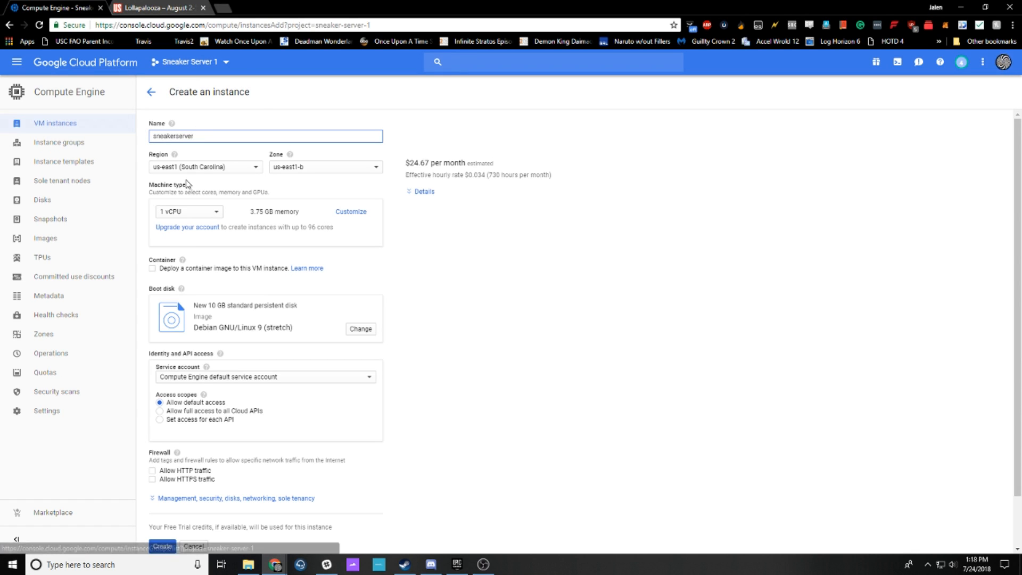
pyautogui.click(204, 167)
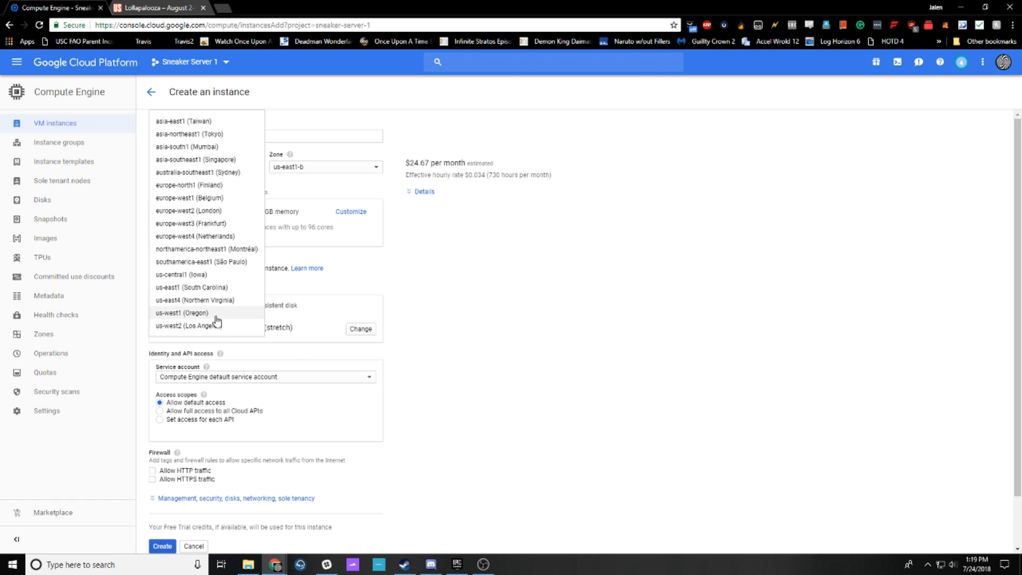
pyautogui.moveTo(214, 303)
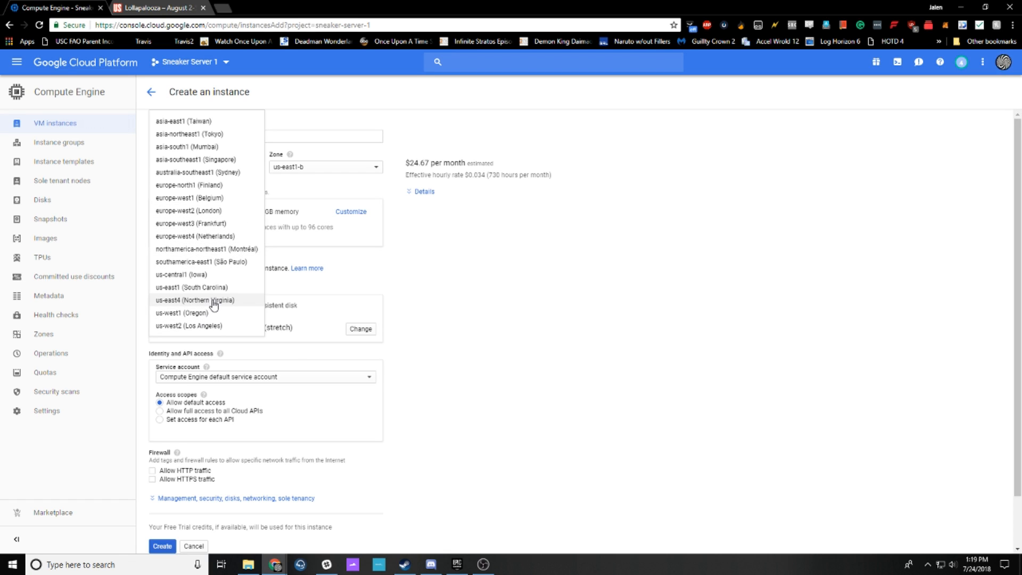
pyautogui.click(194, 300)
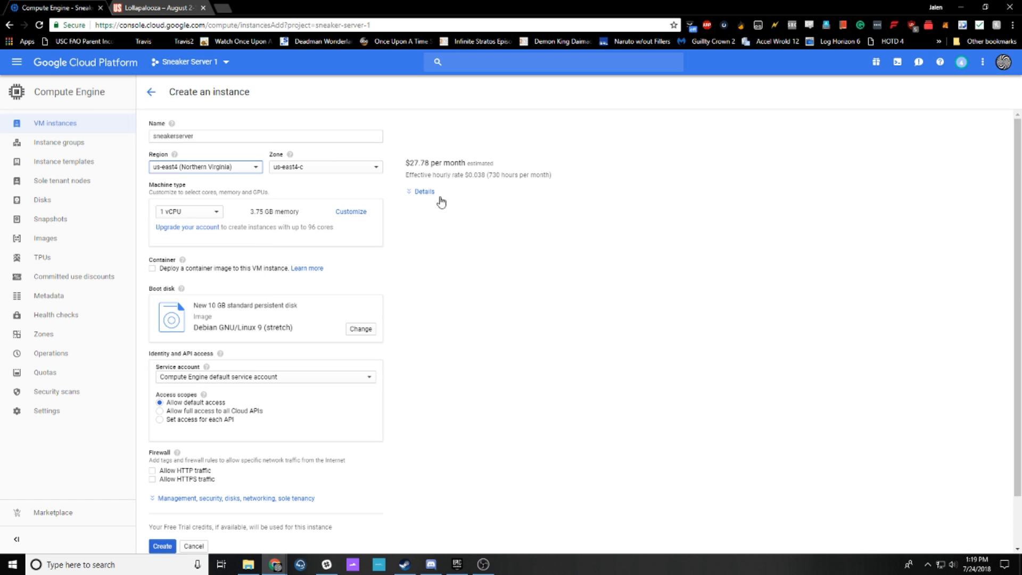
pyautogui.moveTo(621, 268)
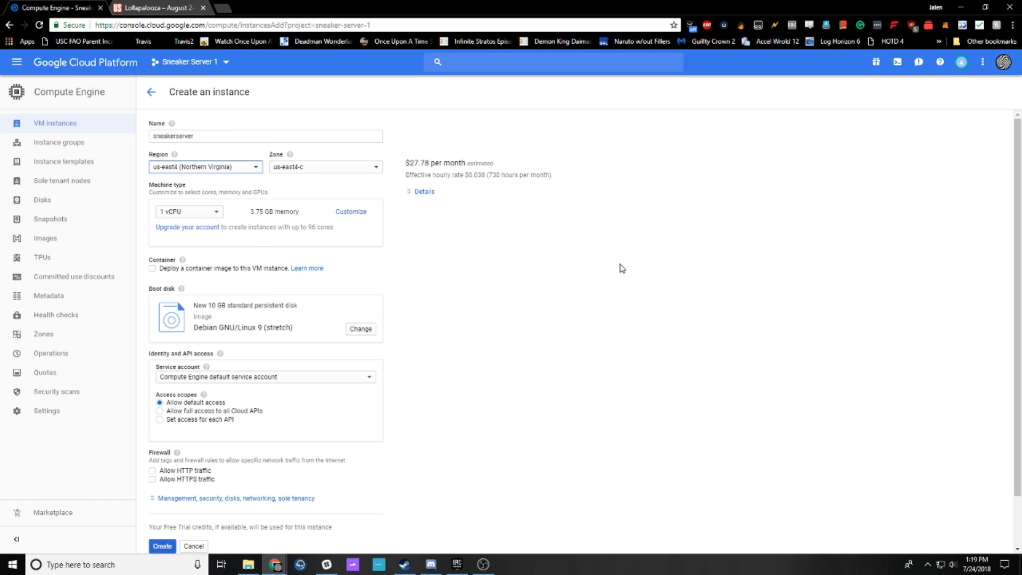
# Step: Set the zone to us-east4-c and the machine type to 2 vCPUs with 7.5 GB memory
pyautogui.click(323, 167)
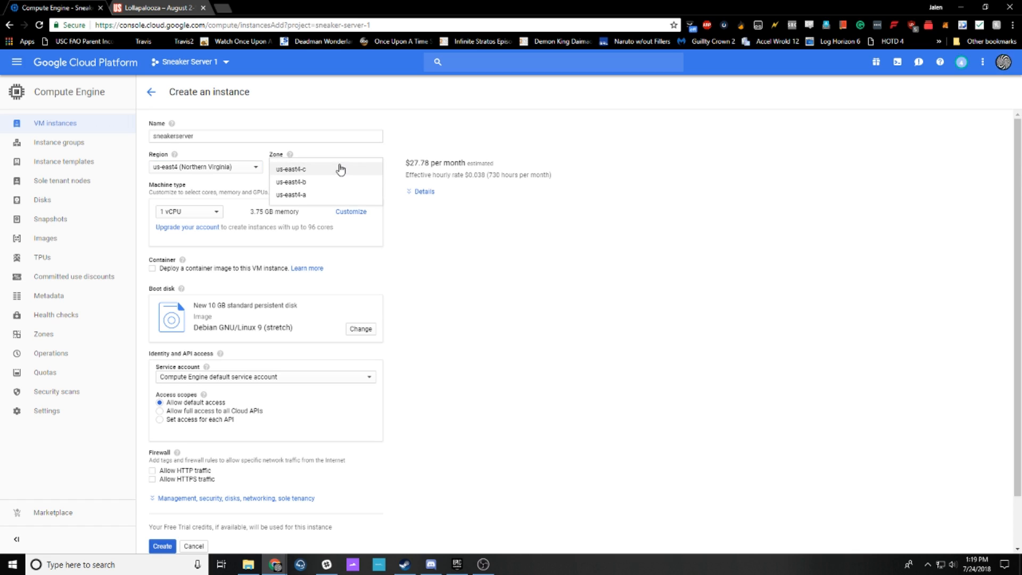
pyautogui.rightClick(637, 233)
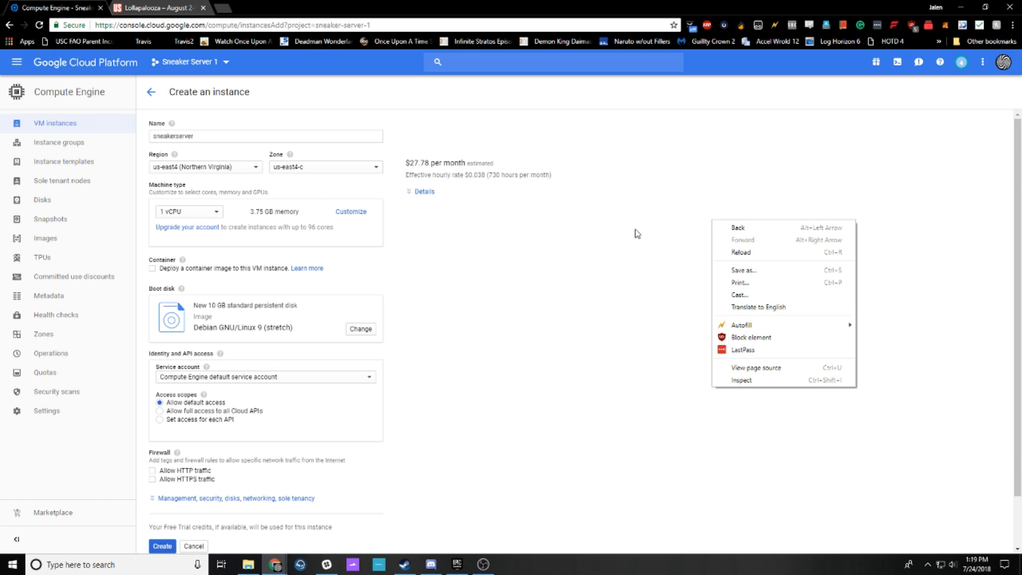
pyautogui.click(250, 193)
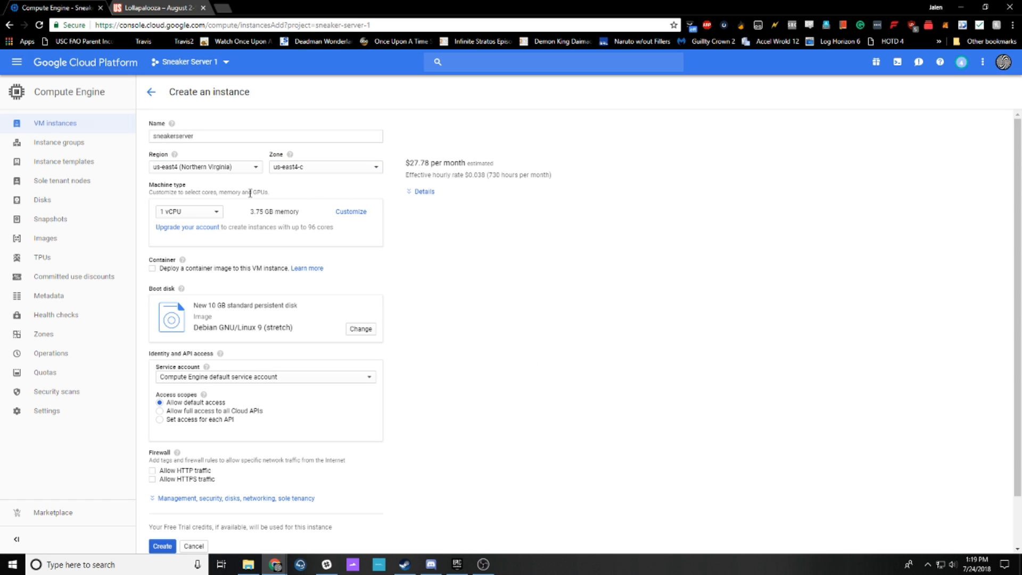
pyautogui.click(324, 167)
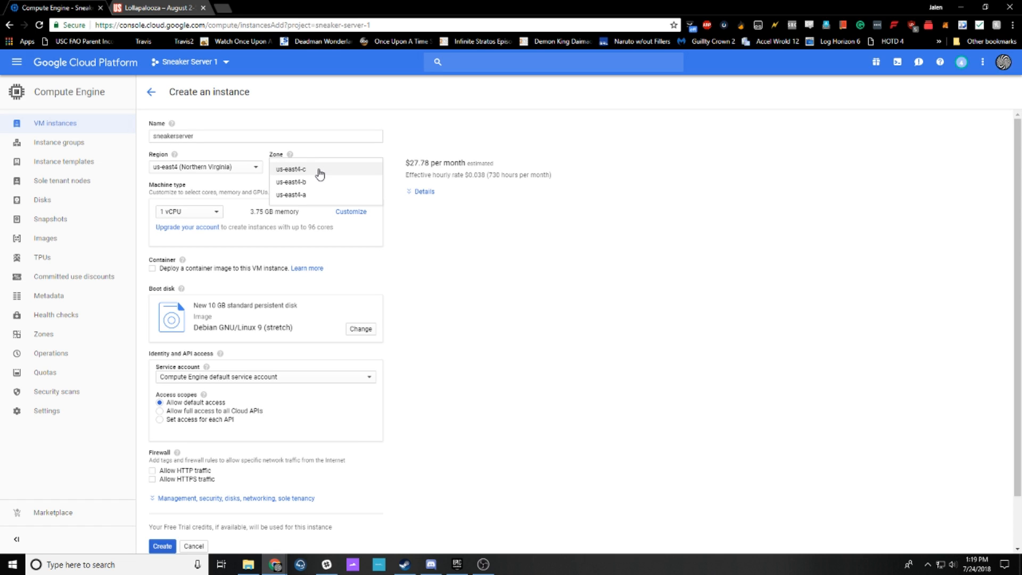
pyautogui.click(291, 169)
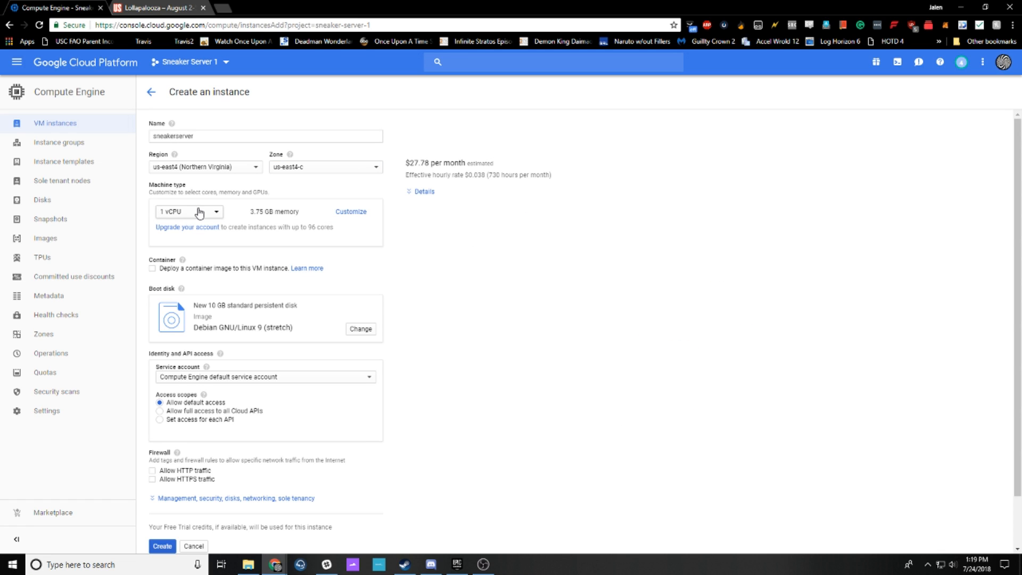
pyautogui.click(189, 211)
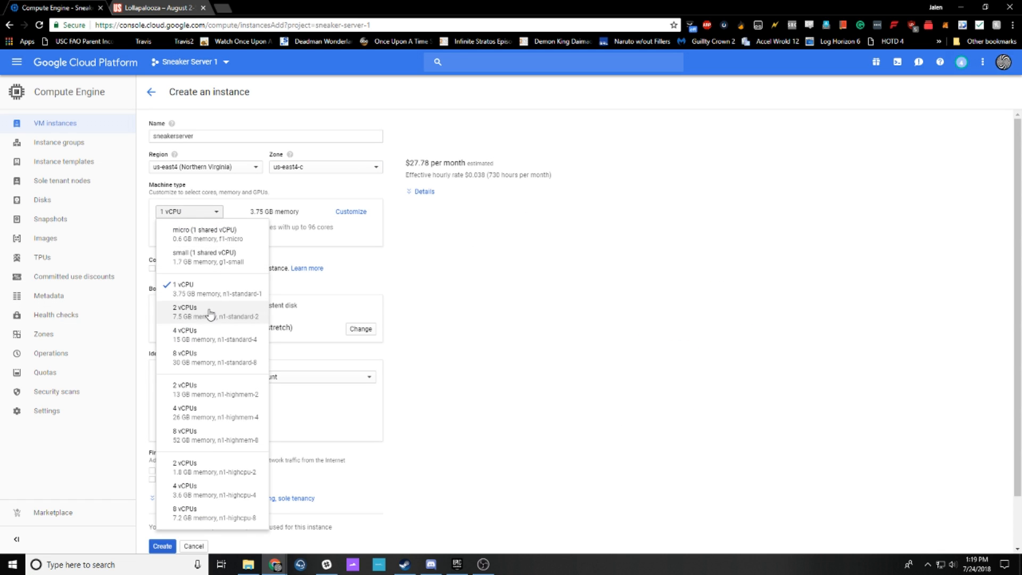
pyautogui.click(209, 311)
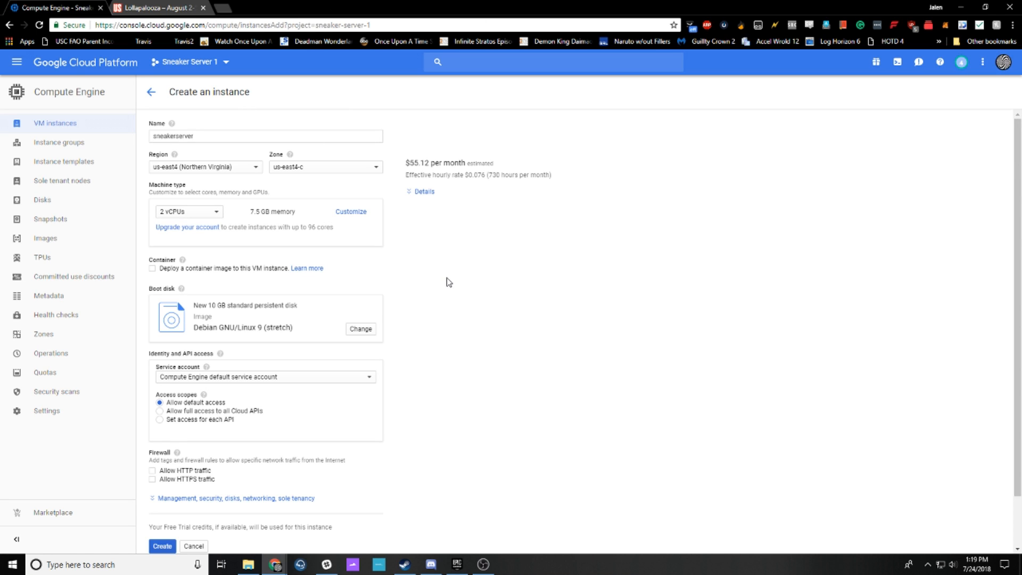
pyautogui.scroll(-3)
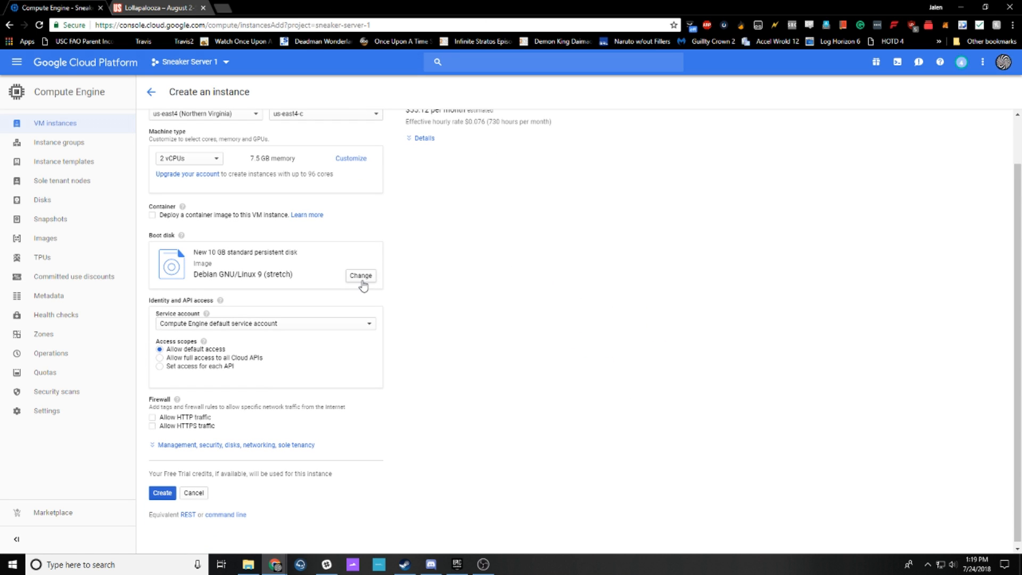
# Step: Choose Windows Server 2016 Datacenter with a 50 GB disk as the boot image
pyautogui.click(360, 275)
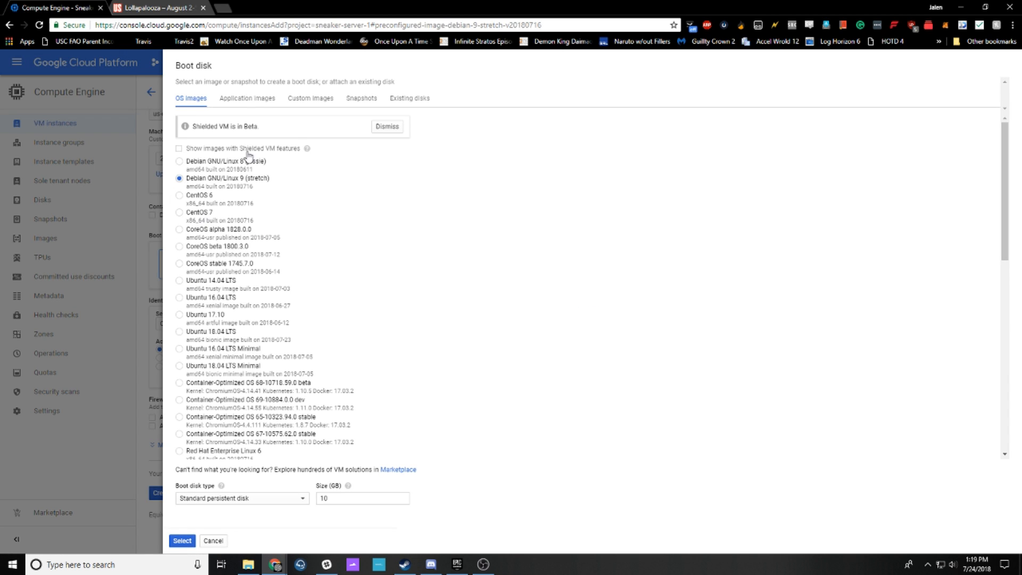
pyautogui.scroll(-3)
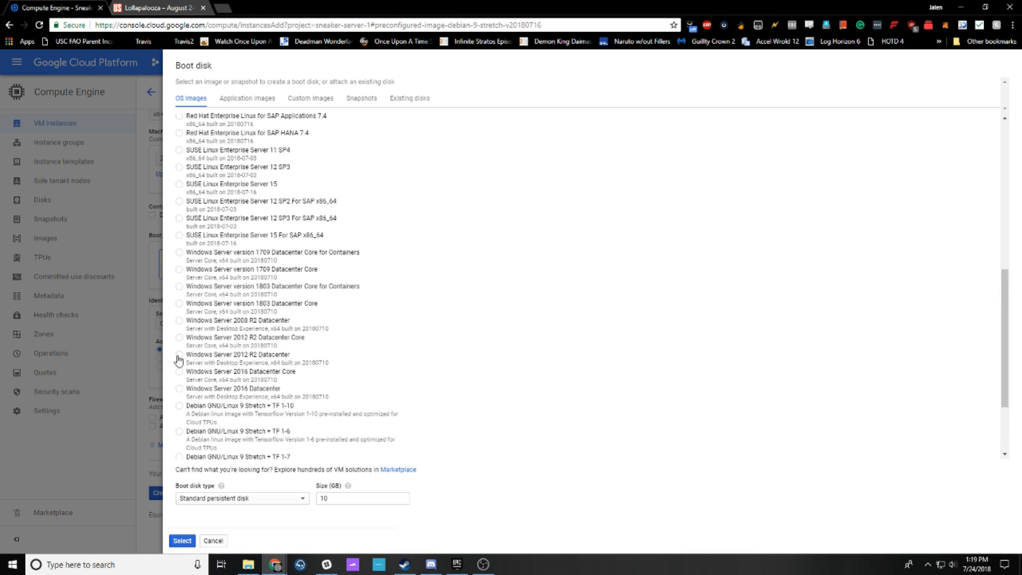
pyautogui.moveTo(177, 374)
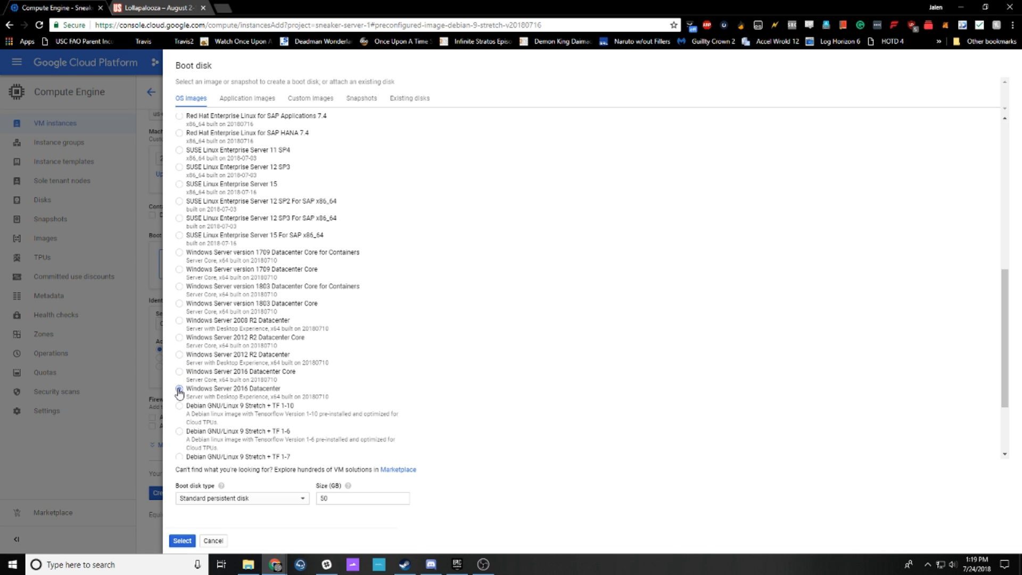
pyautogui.click(179, 392)
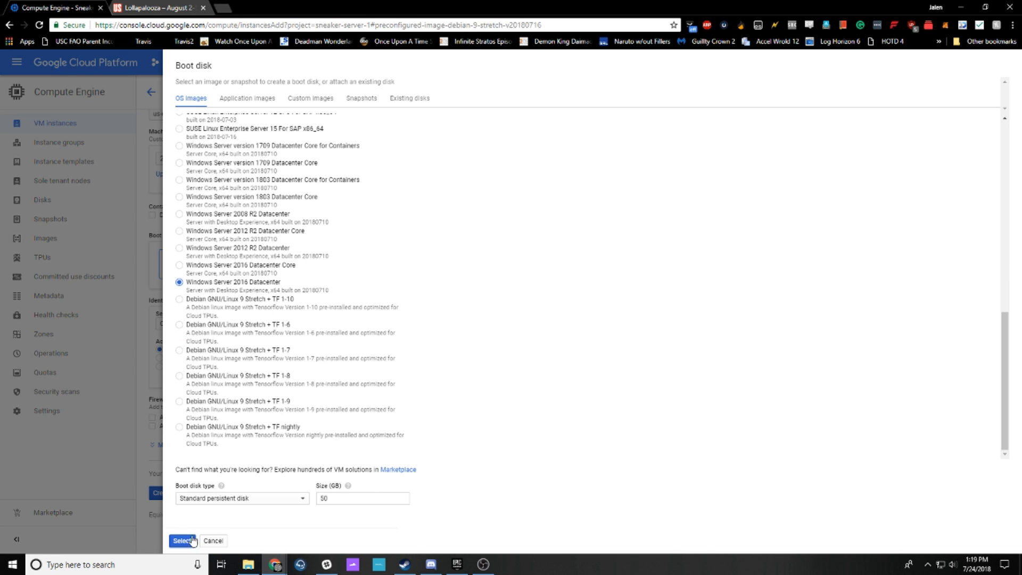
# Step: Confirm the boot disk, allow HTTP and HTTPS traffic, and create the sneakerserver instance
pyautogui.click(182, 541)
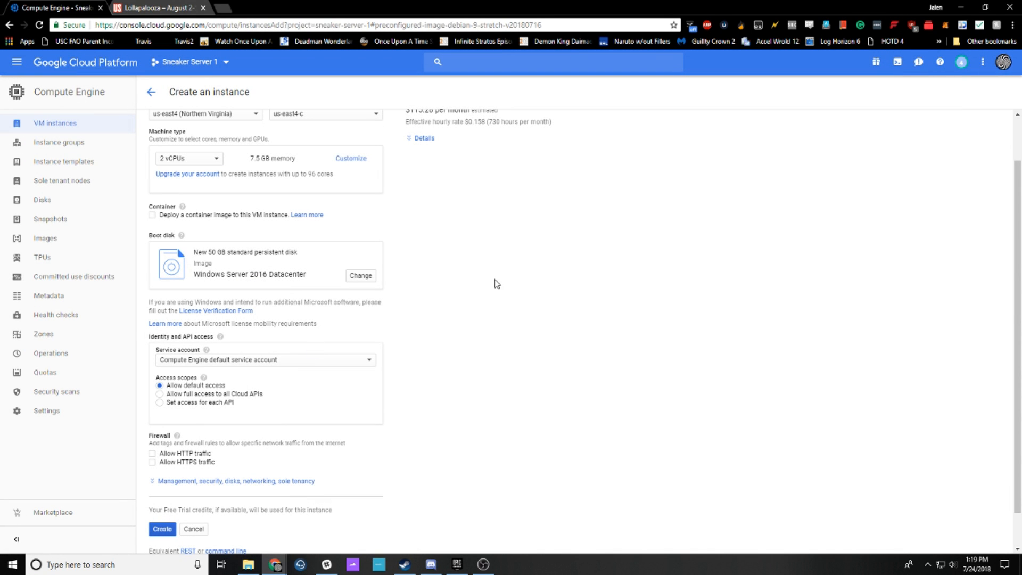
pyautogui.scroll(-3)
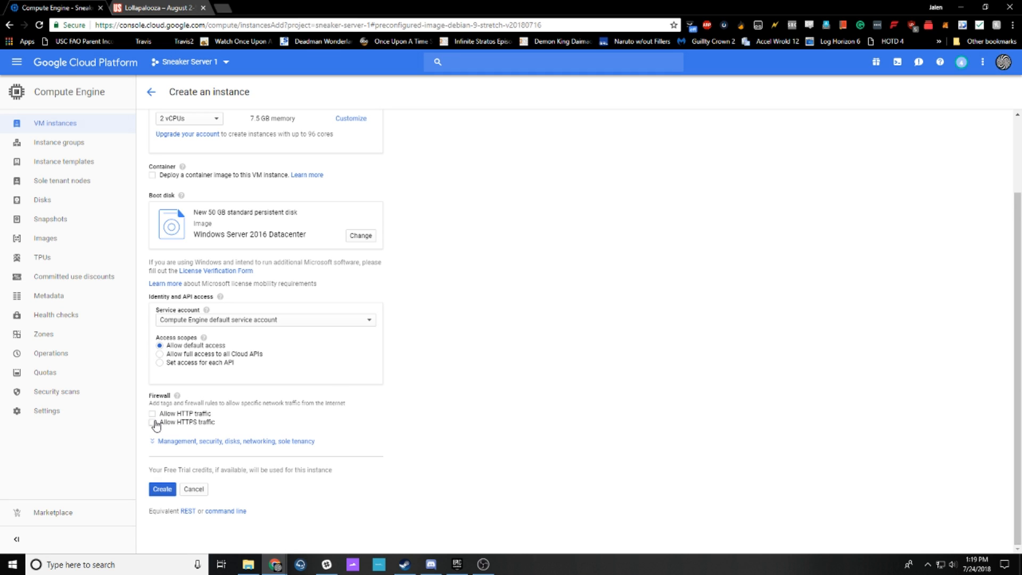
pyautogui.click(152, 413)
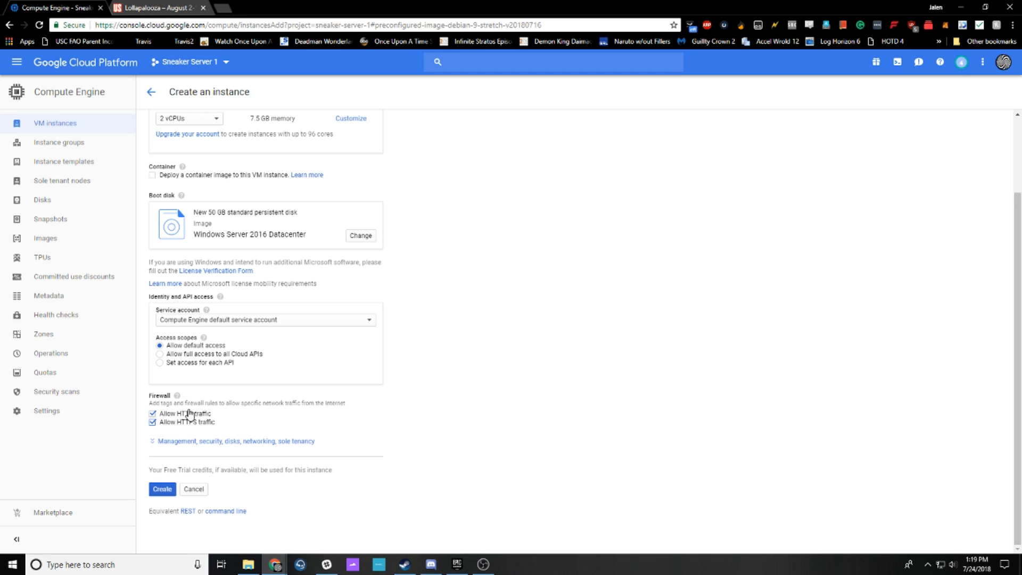
pyautogui.click(234, 441)
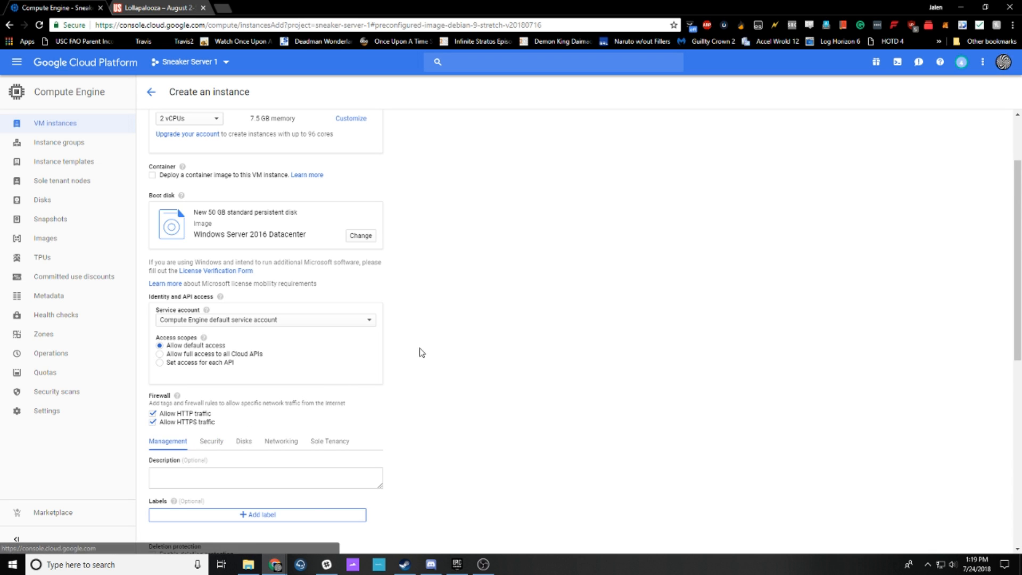
pyautogui.scroll(-3)
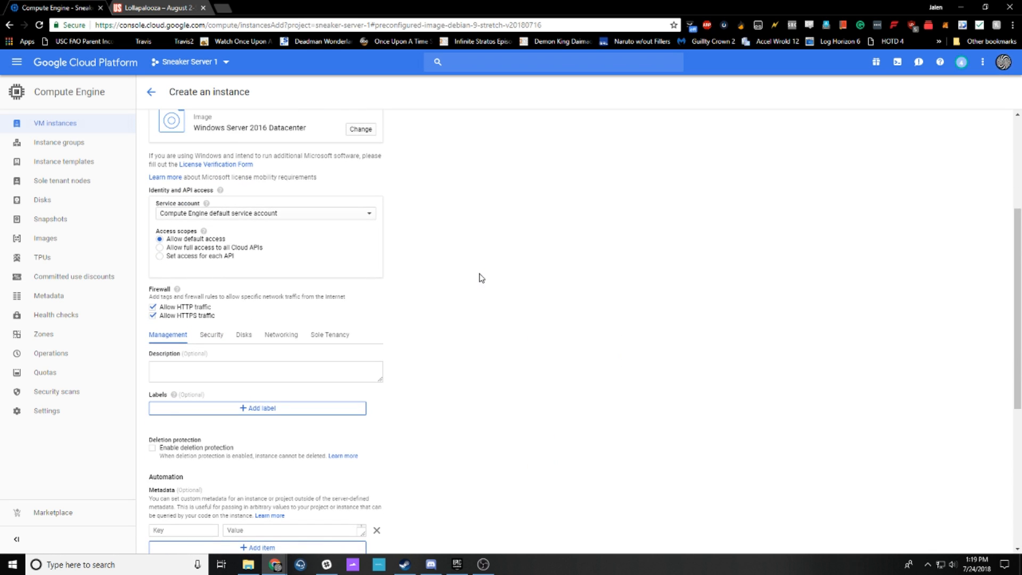
pyautogui.scroll(-3)
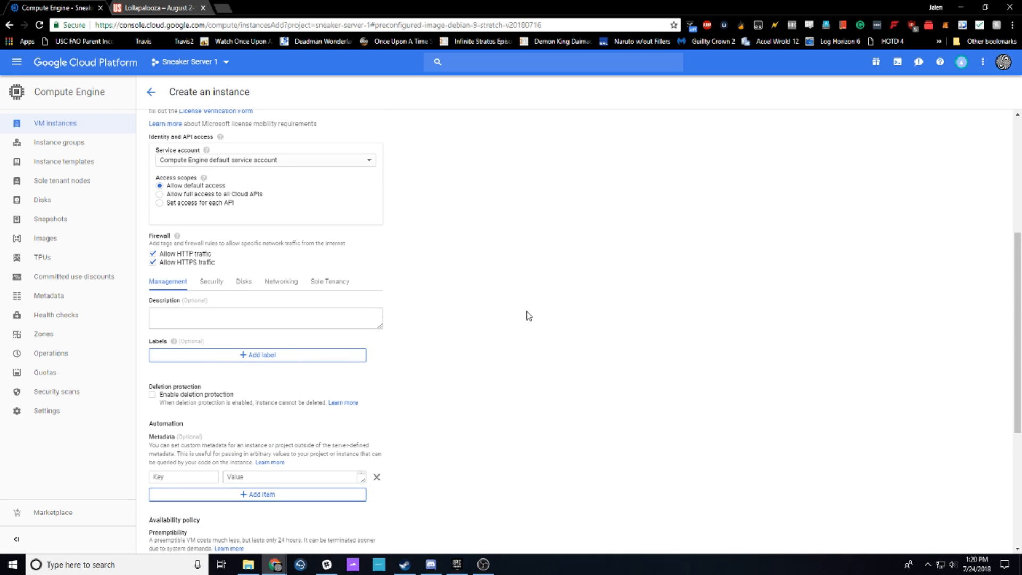
pyautogui.scroll(-3)
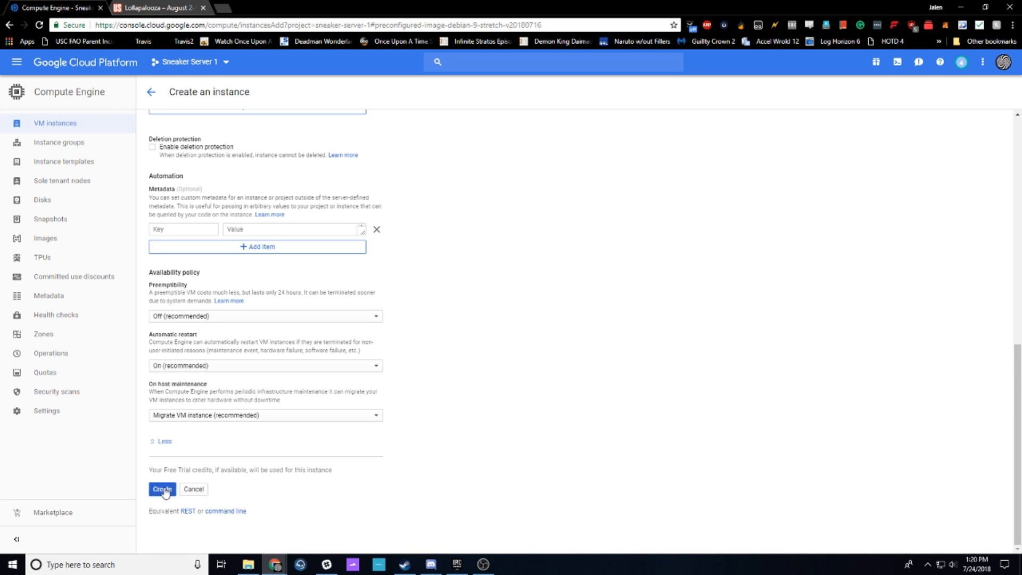
pyautogui.click(162, 489)
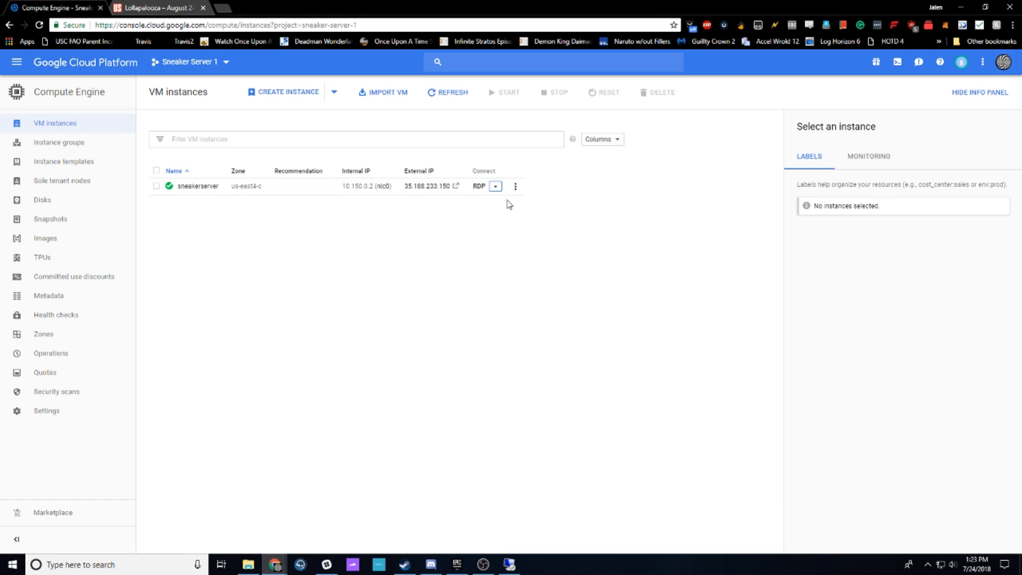
# Step: Set a Windows password for user 'jalen' on sneakerserver, copy it and close the dialog
pyautogui.click(495, 185)
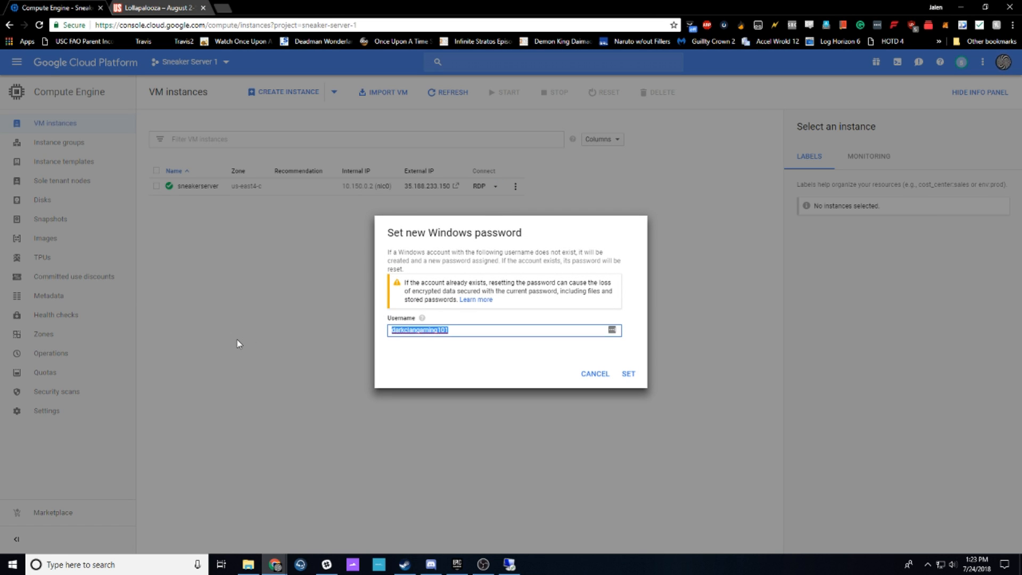
pyautogui.write('jalen')
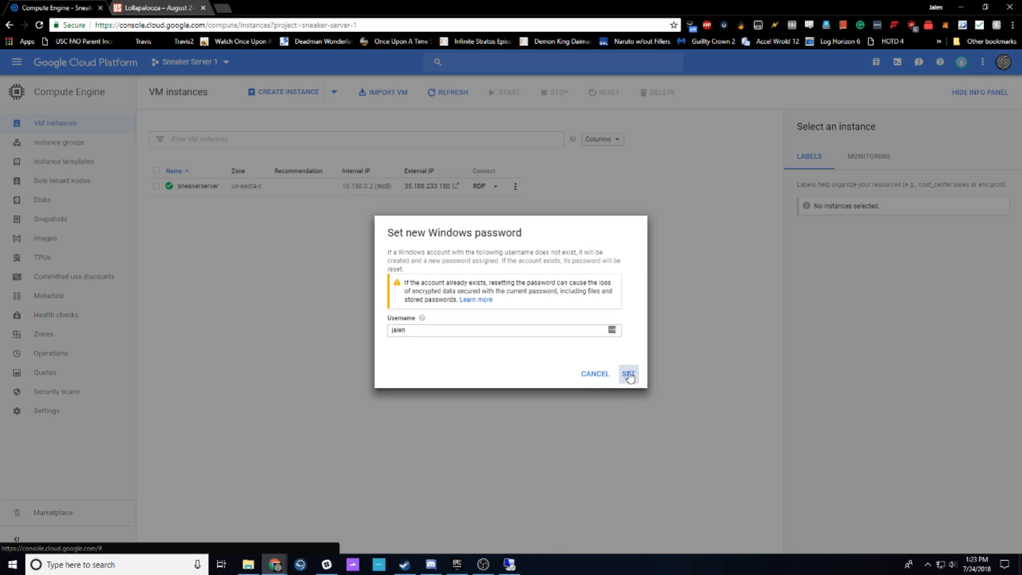
pyautogui.click(627, 374)
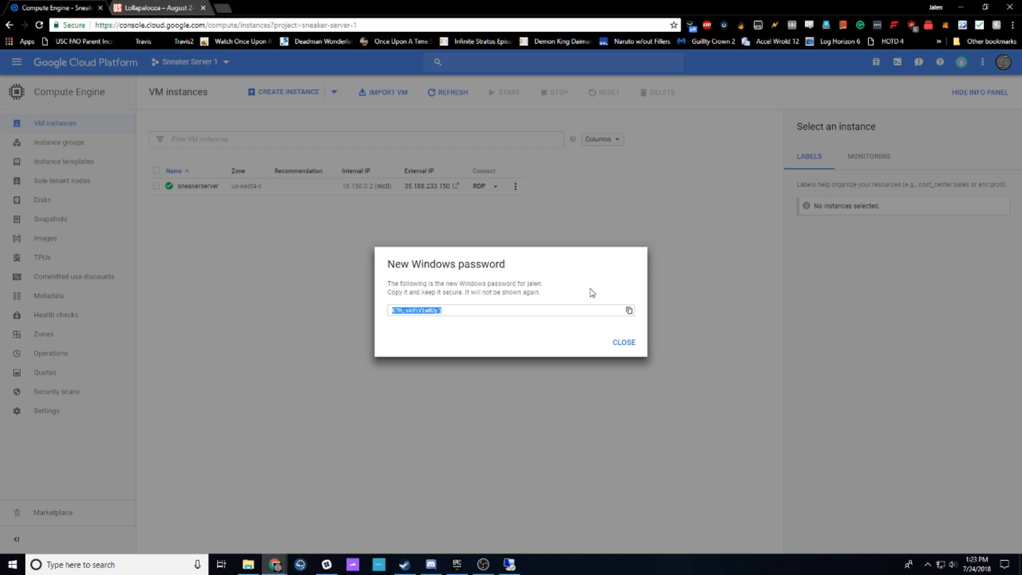
pyautogui.moveTo(228, 5)
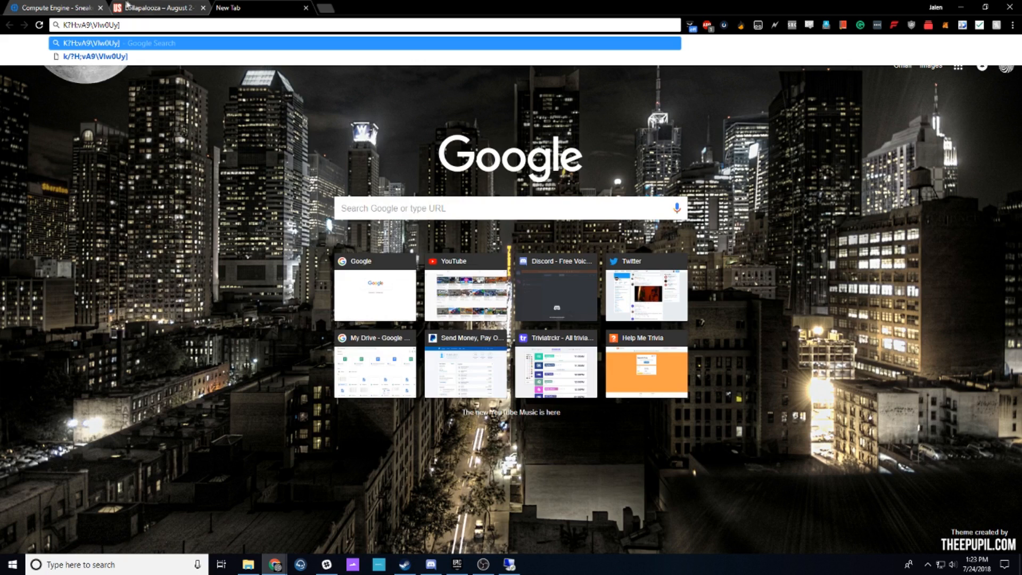
pyautogui.click(55, 8)
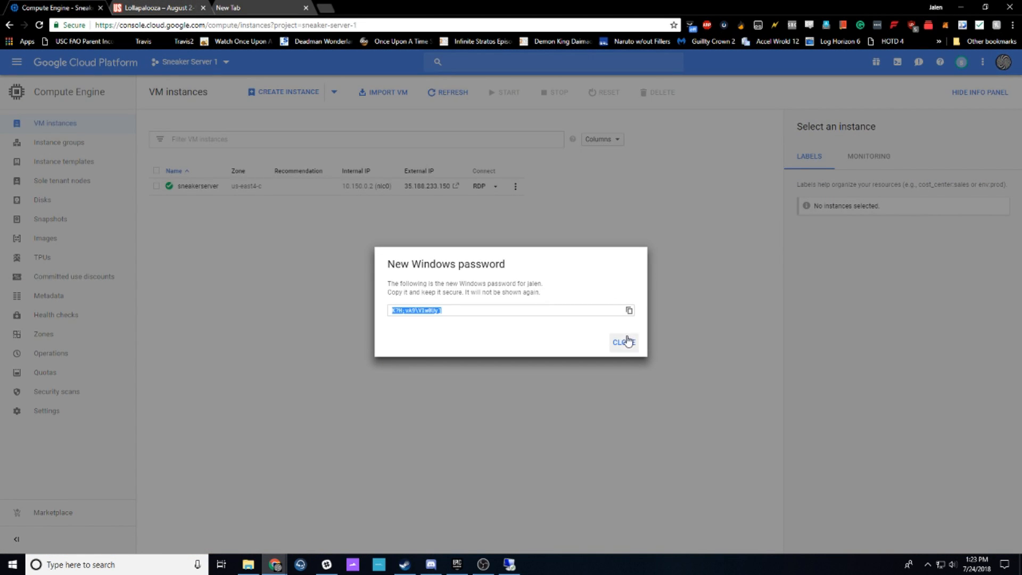
pyautogui.click(621, 342)
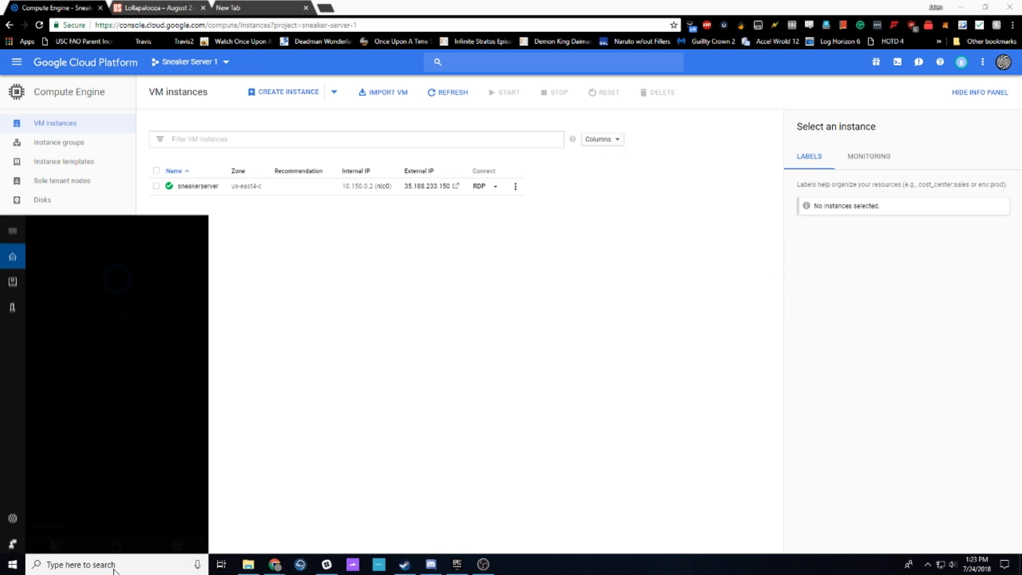
# Step: Launch Remote Desktop Connection and connect to the instance's external IP as user 'jalen'
pyautogui.write('remote')
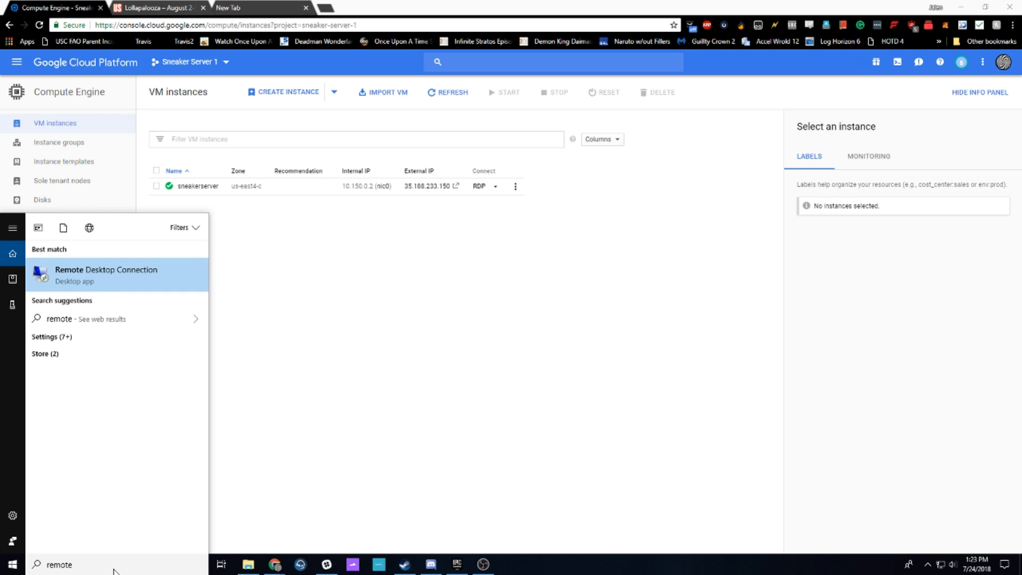
pyautogui.moveTo(117, 285)
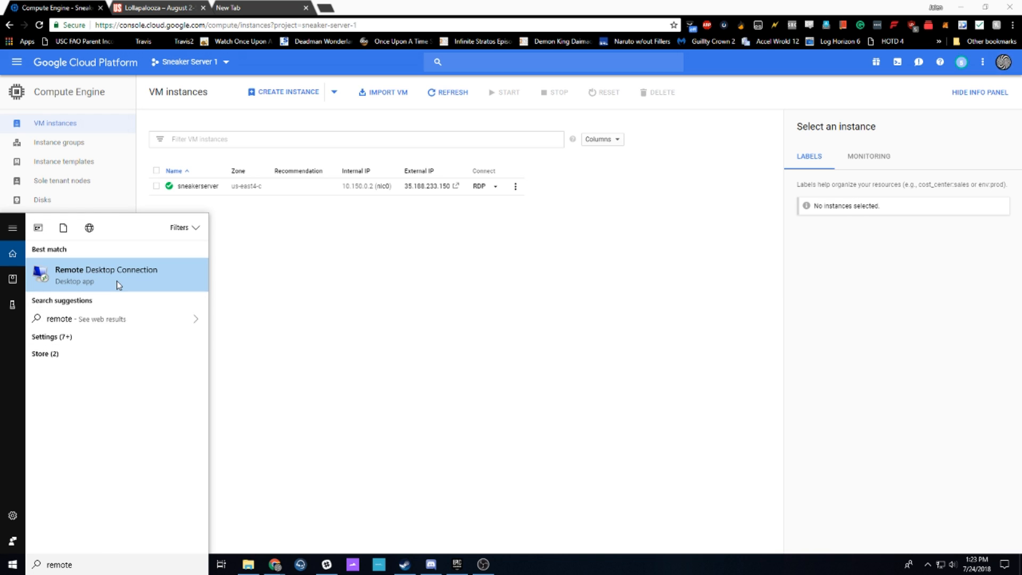
pyautogui.click(105, 275)
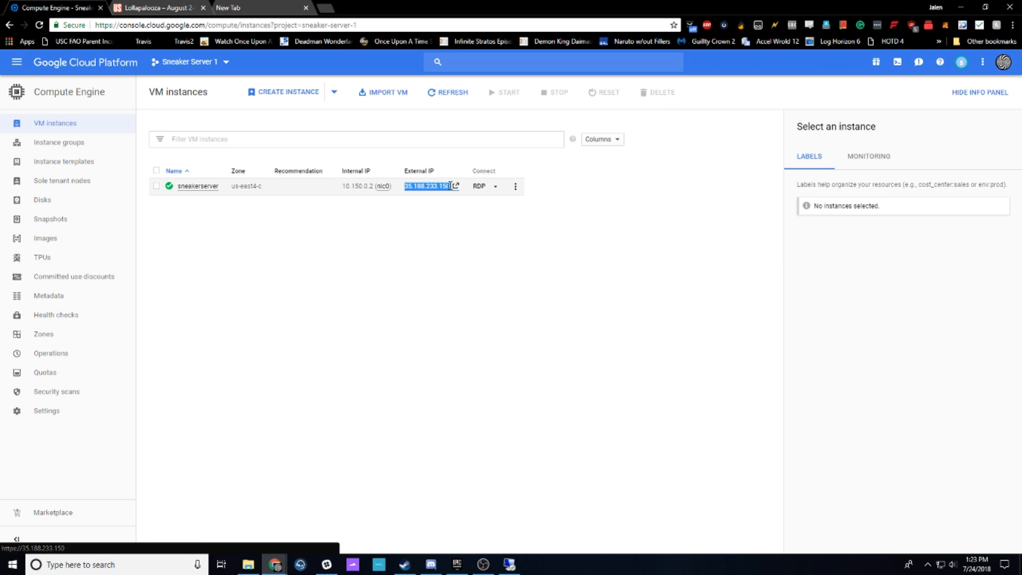
pyautogui.click(480, 185)
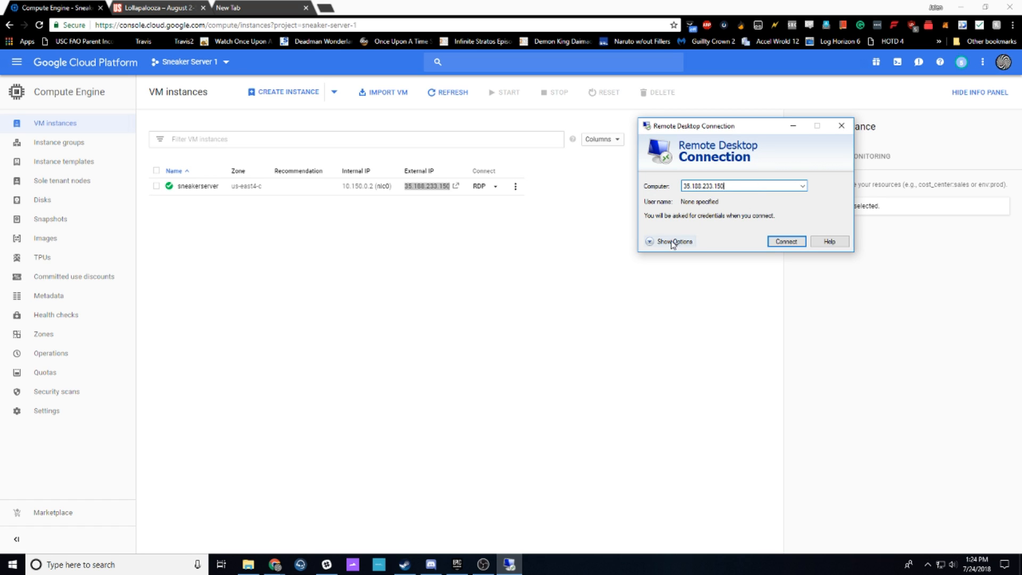
pyautogui.click(673, 242)
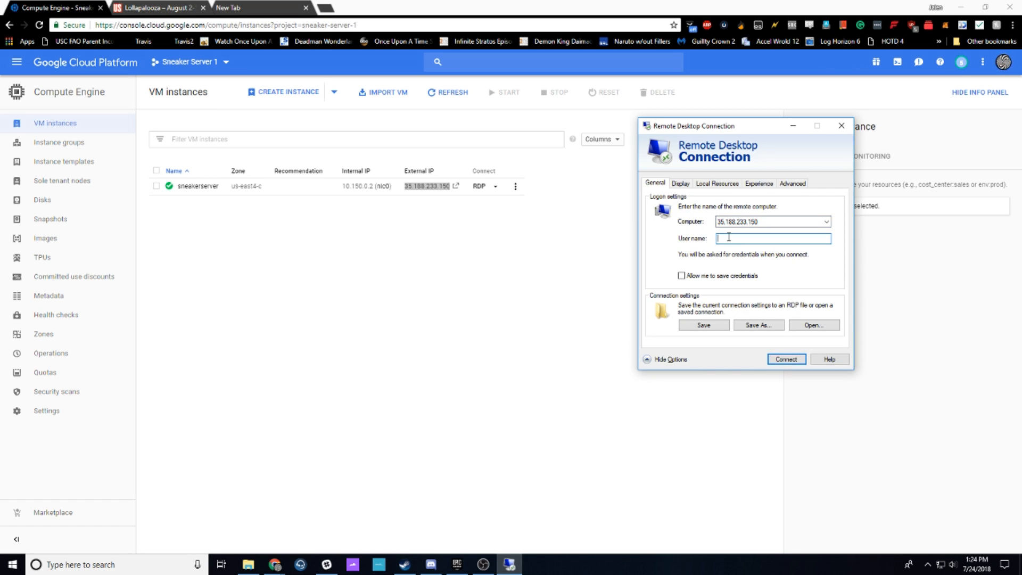
pyautogui.write('alen')
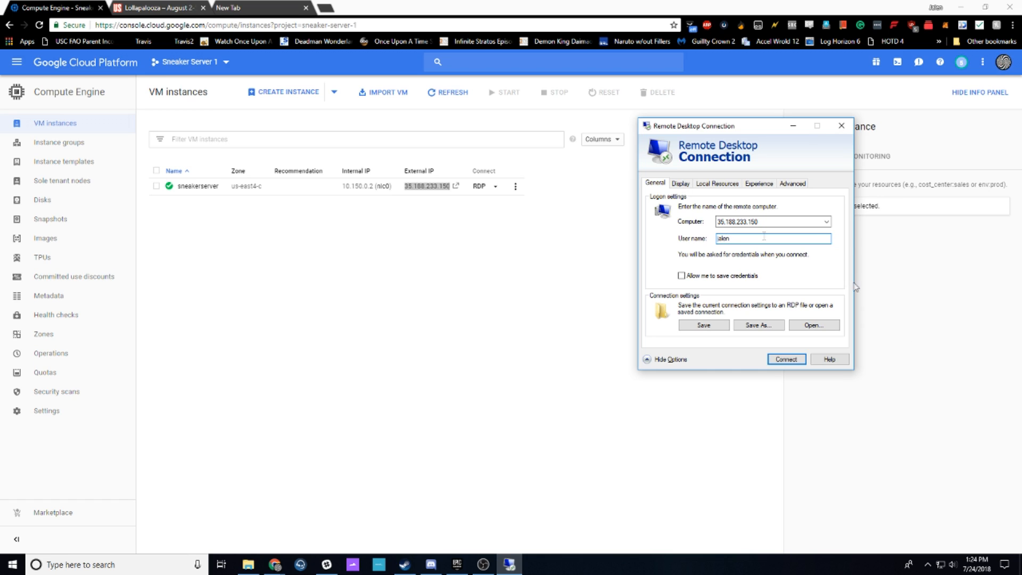
pyautogui.click(785, 359)
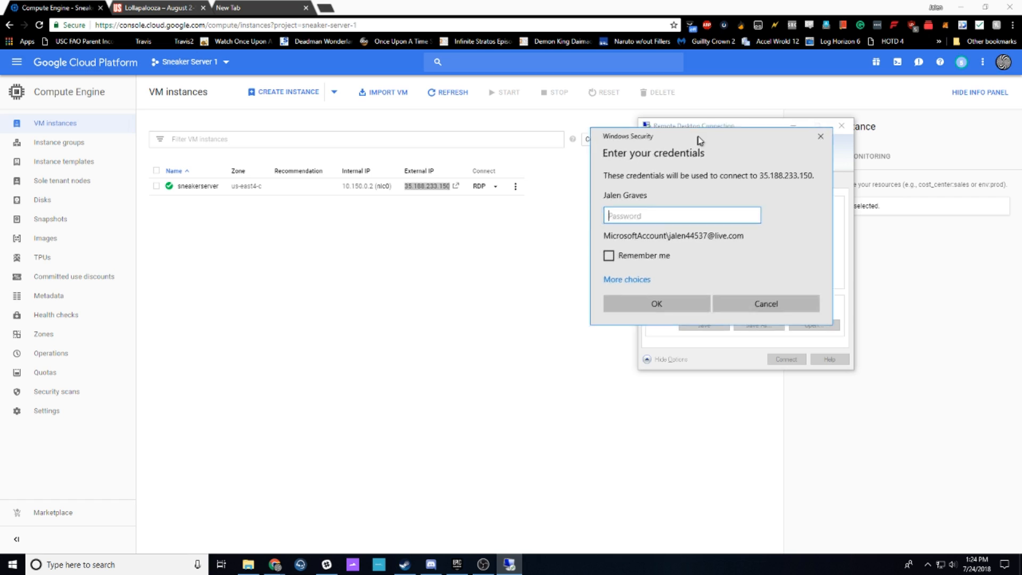
# Step: Sign in as a different account 'jalen' with remembered credentials and accept the certificate warning
pyautogui.click(626, 279)
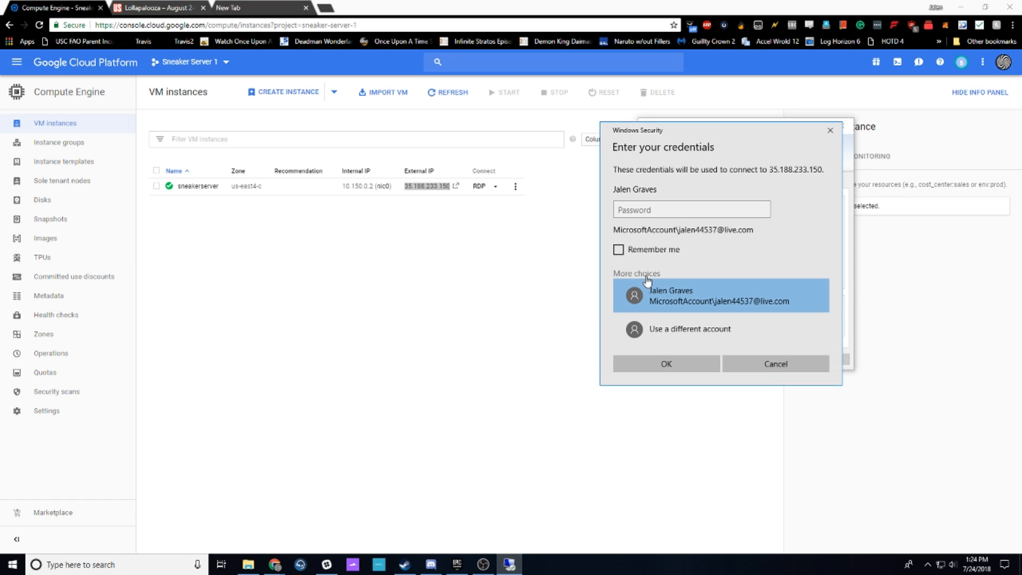
pyautogui.click(690, 329)
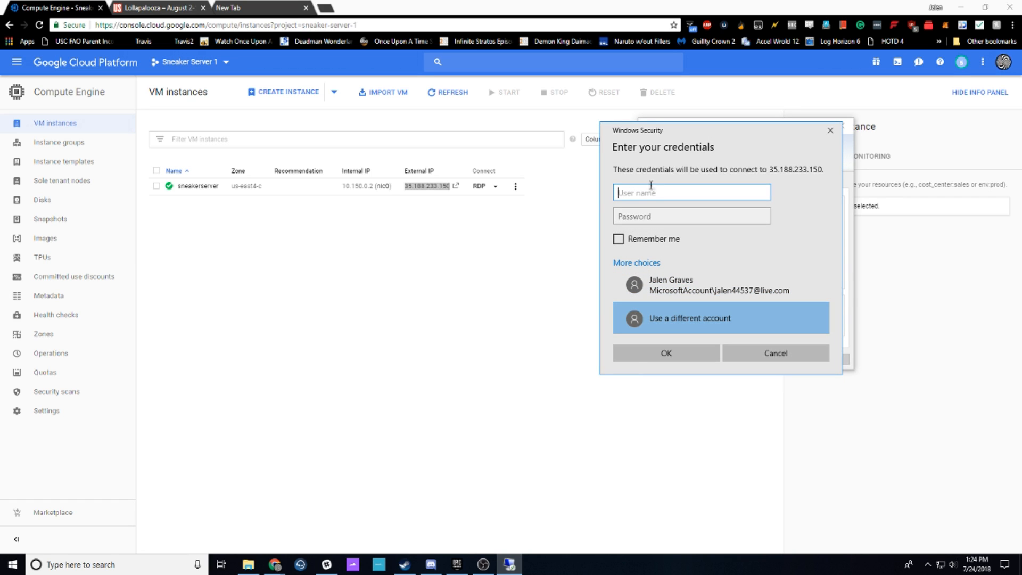
pyautogui.write('jalen')
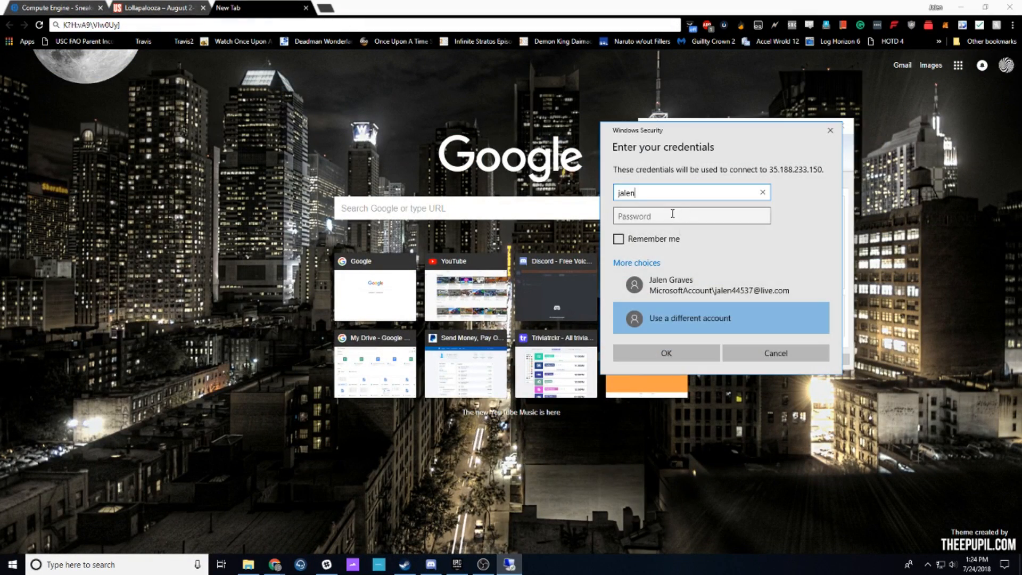
pyautogui.click(619, 238)
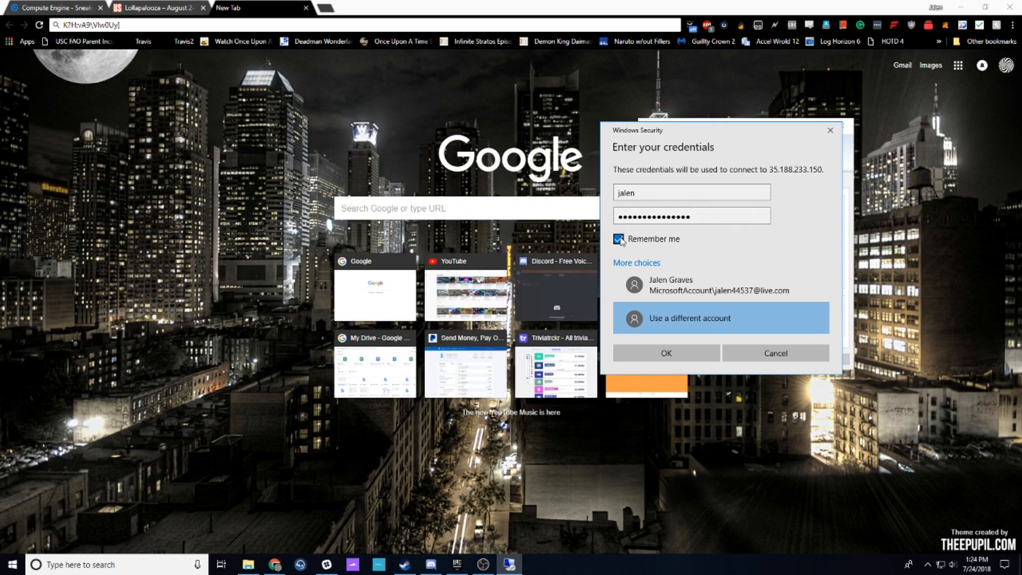
pyautogui.click(666, 354)
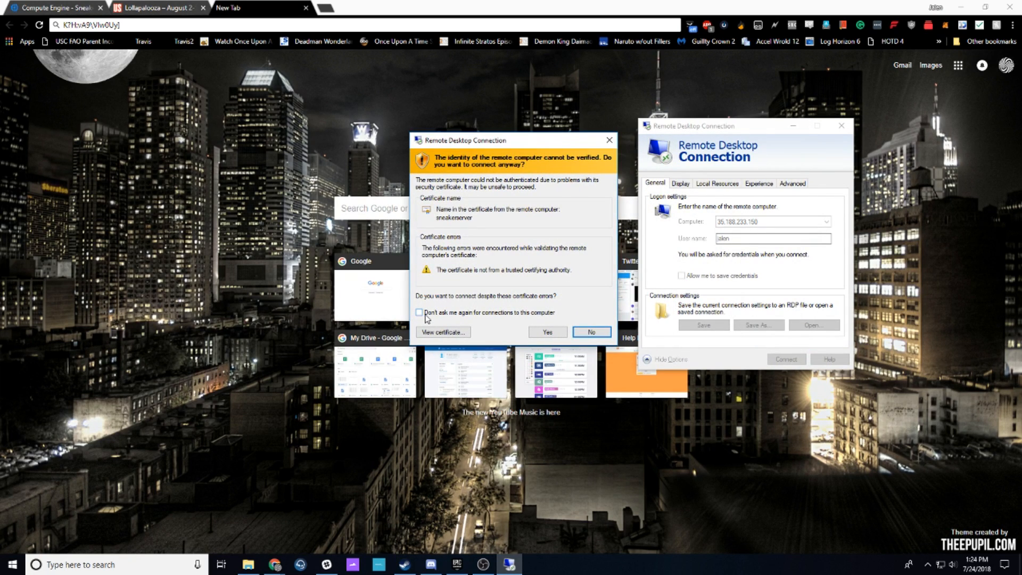
pyautogui.click(546, 332)
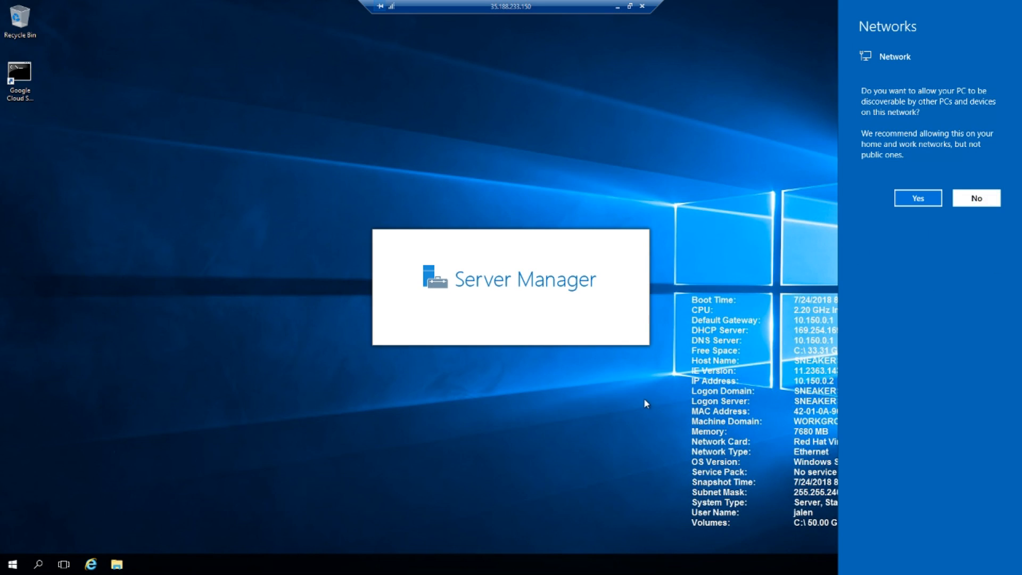
# Step: Dismiss the network discovery prompt on the remote Windows Server desktop
pyautogui.click(917, 198)
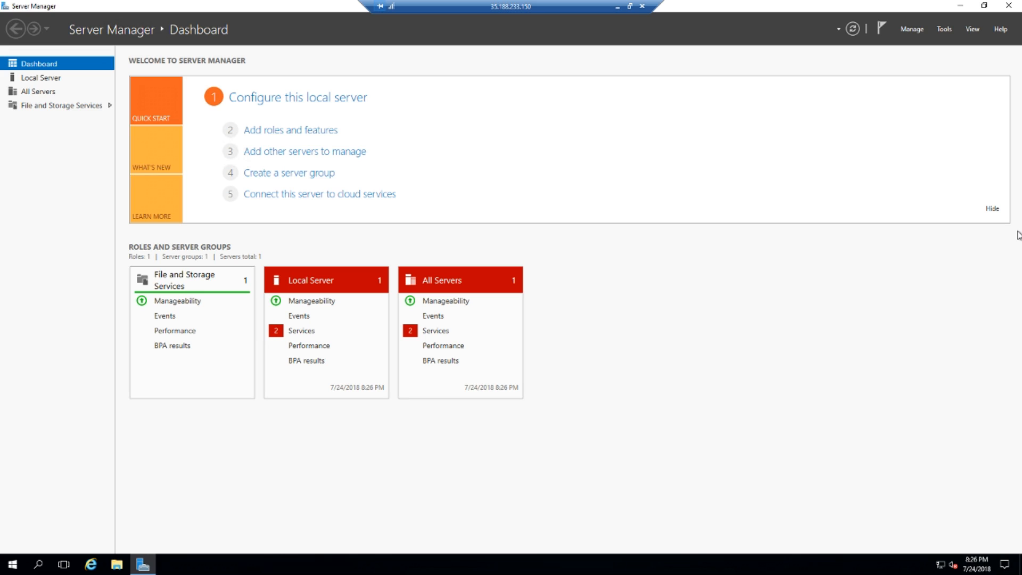
pyautogui.moveTo(324, 67)
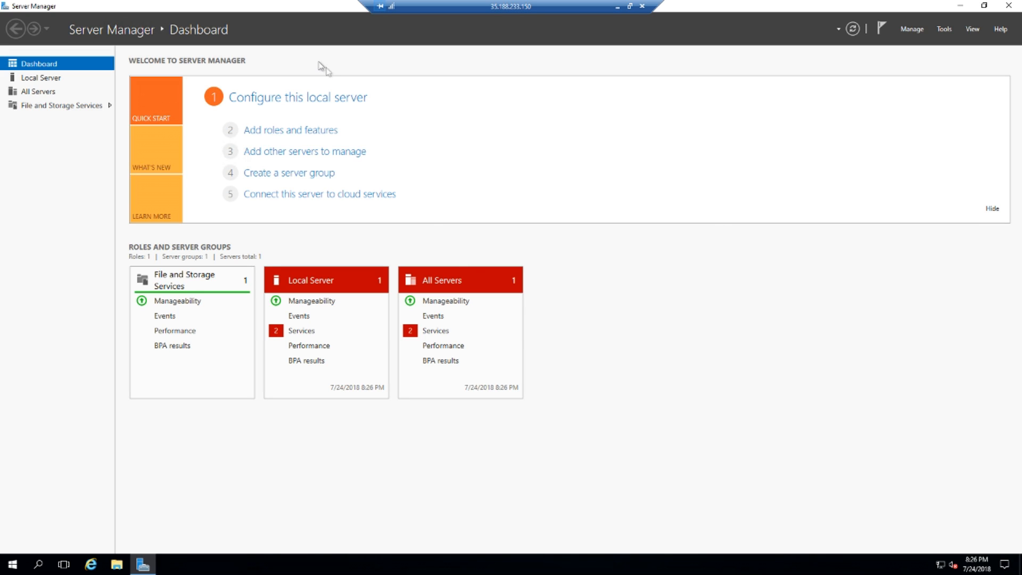
pyautogui.moveTo(295, 135)
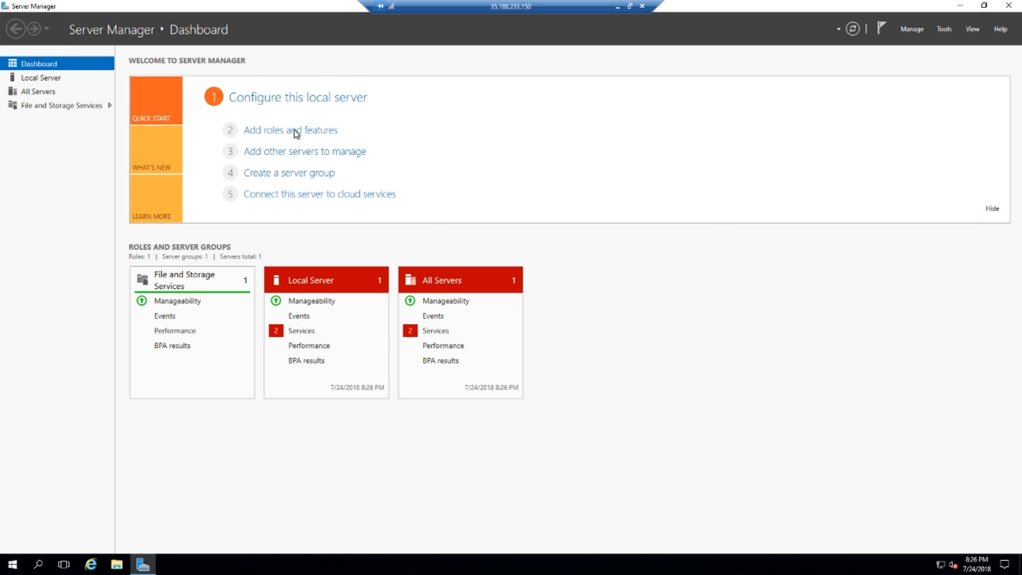
# Step: Start the Add Roles and Features wizard, keeping role-based installation on sneakerserver, and reach Features
pyautogui.click(290, 130)
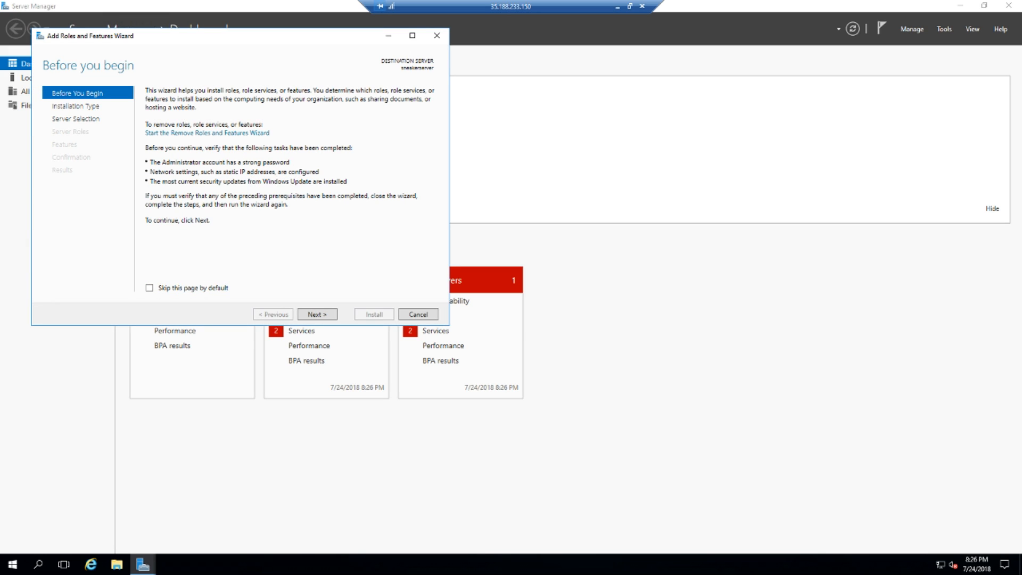
pyautogui.moveTo(76, 233)
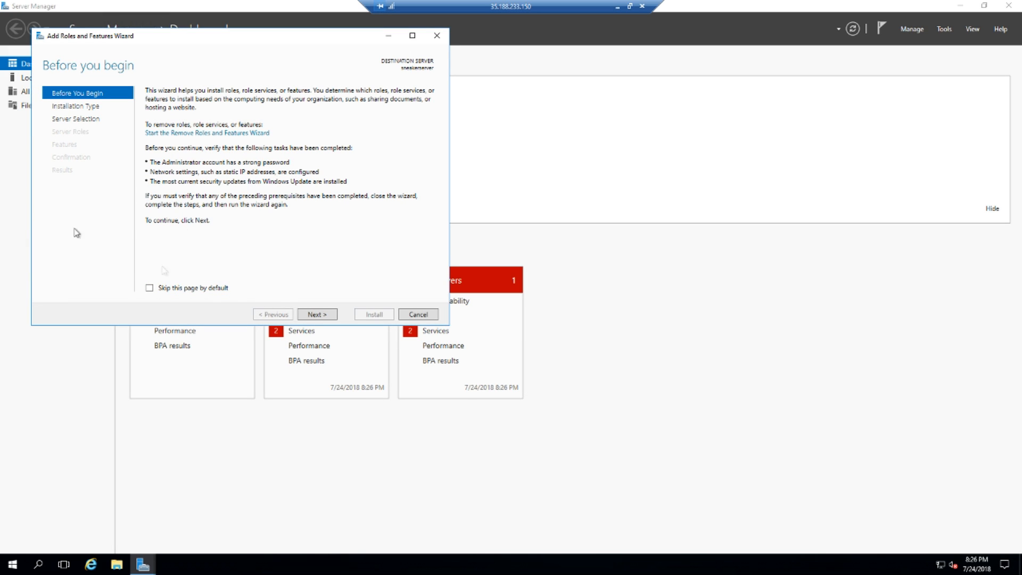
pyautogui.click(318, 314)
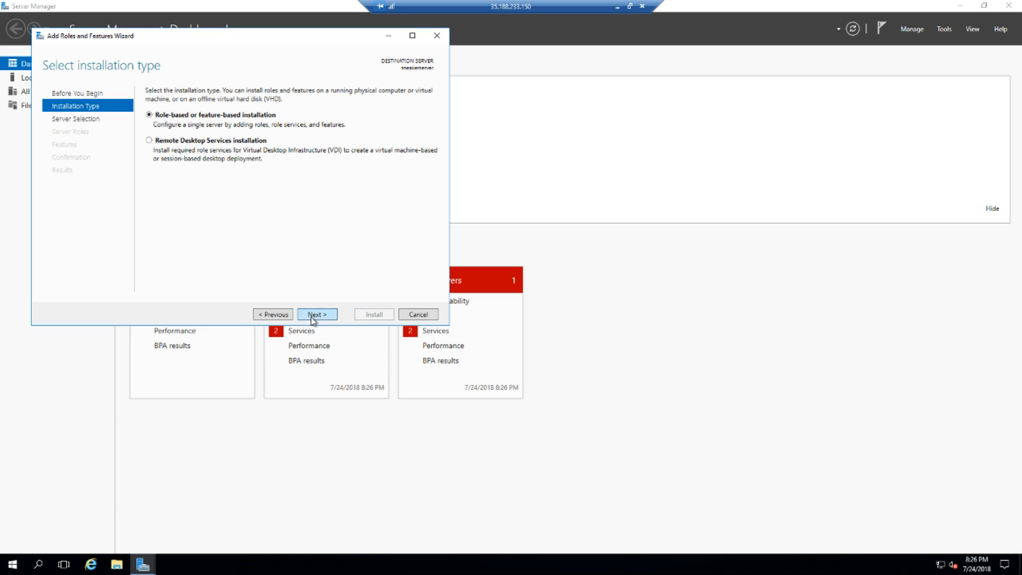
pyautogui.click(317, 314)
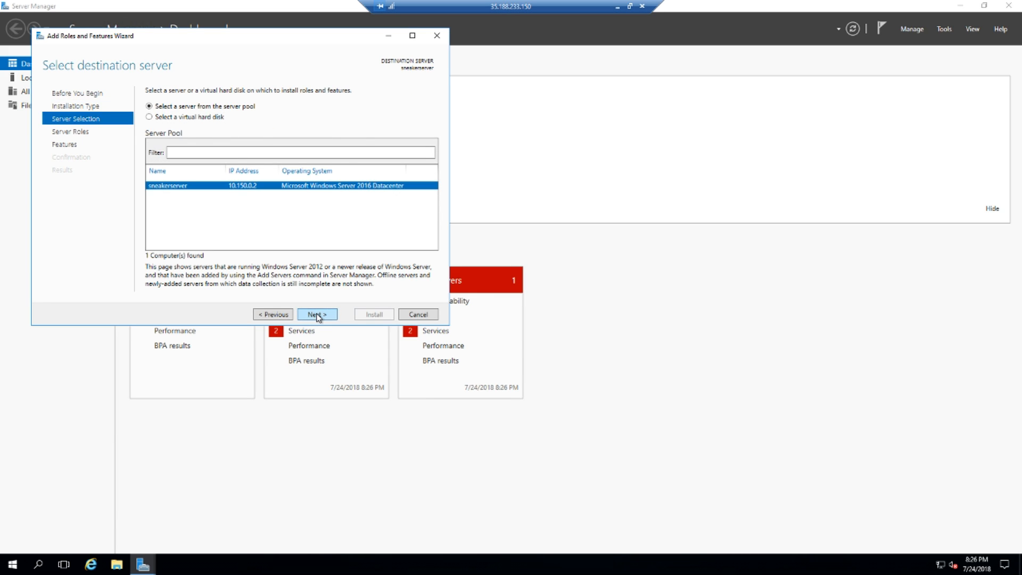
pyautogui.click(316, 315)
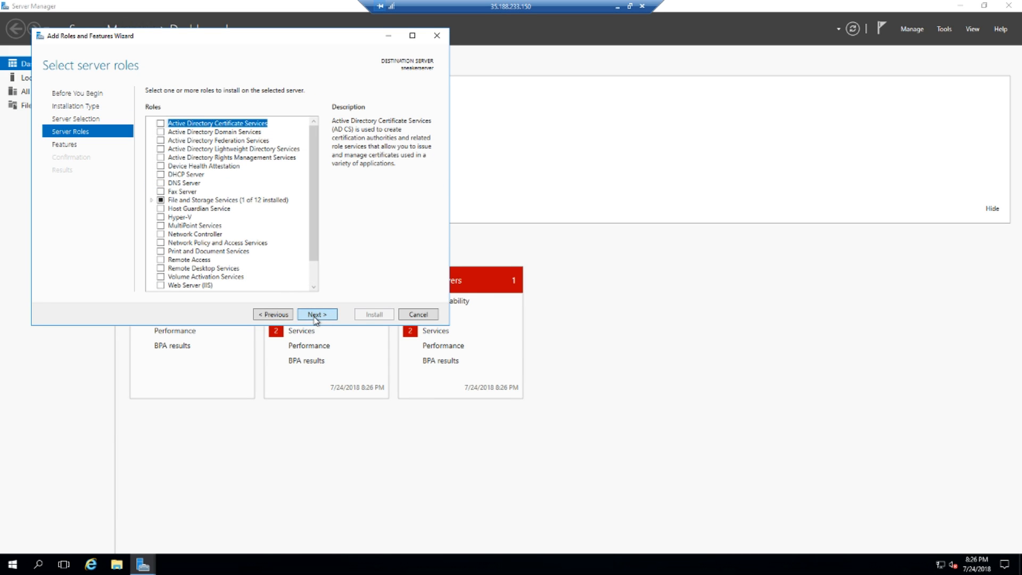
pyautogui.click(318, 313)
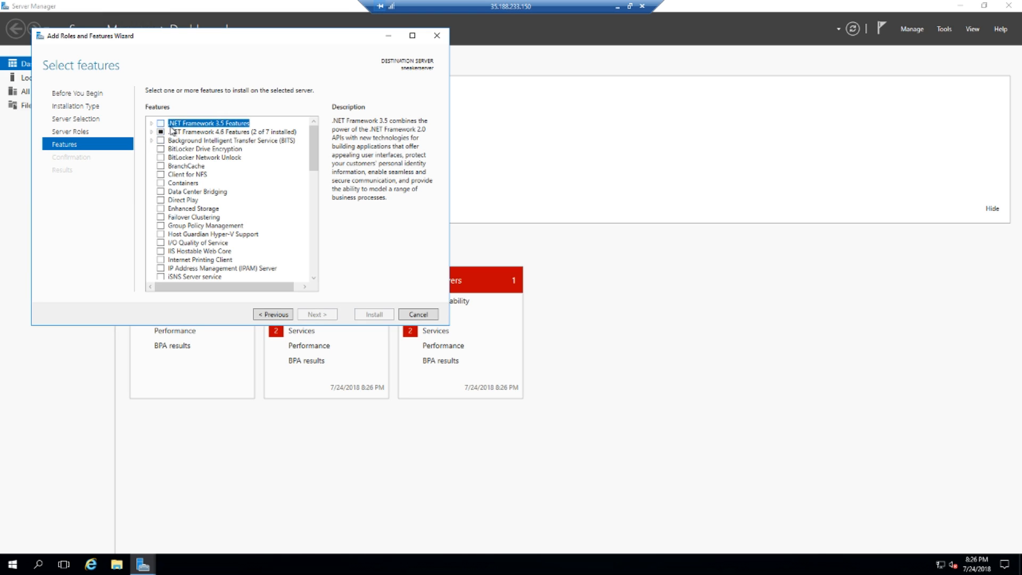
# Step: Select .NET Framework 3.5 Features and begin its installation from the confirmation page
pyautogui.click(160, 123)
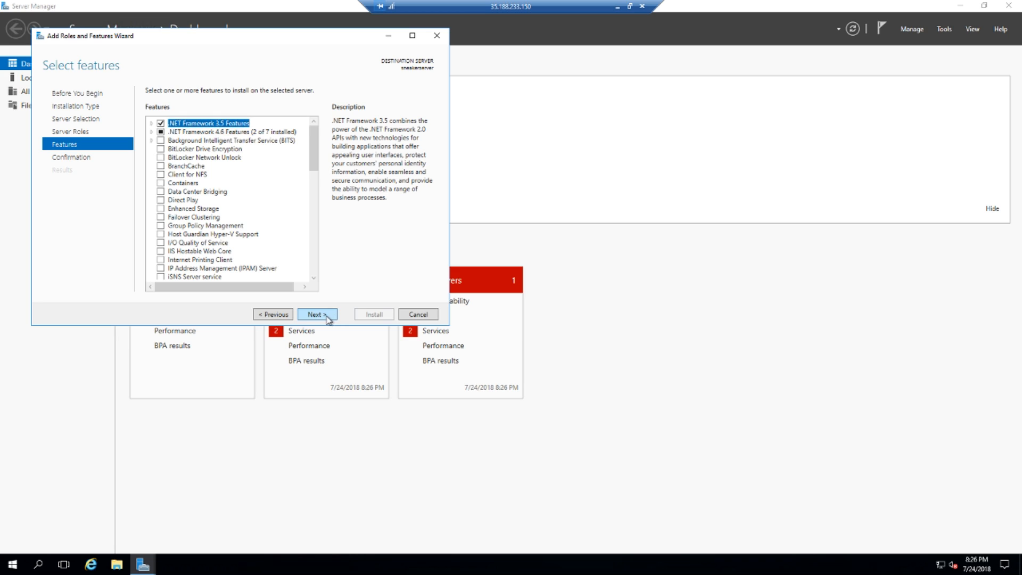
pyautogui.click(317, 314)
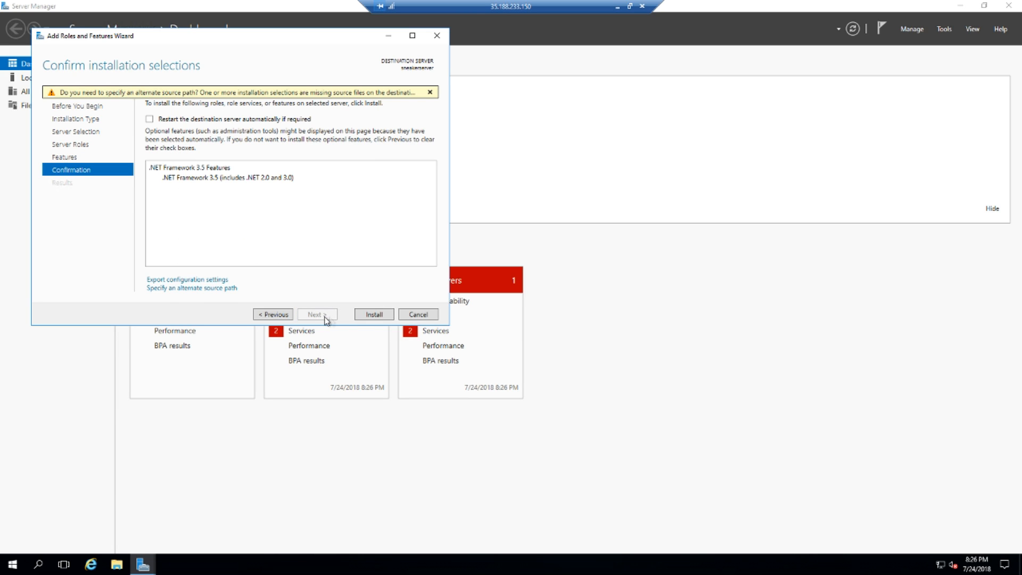
pyautogui.click(374, 313)
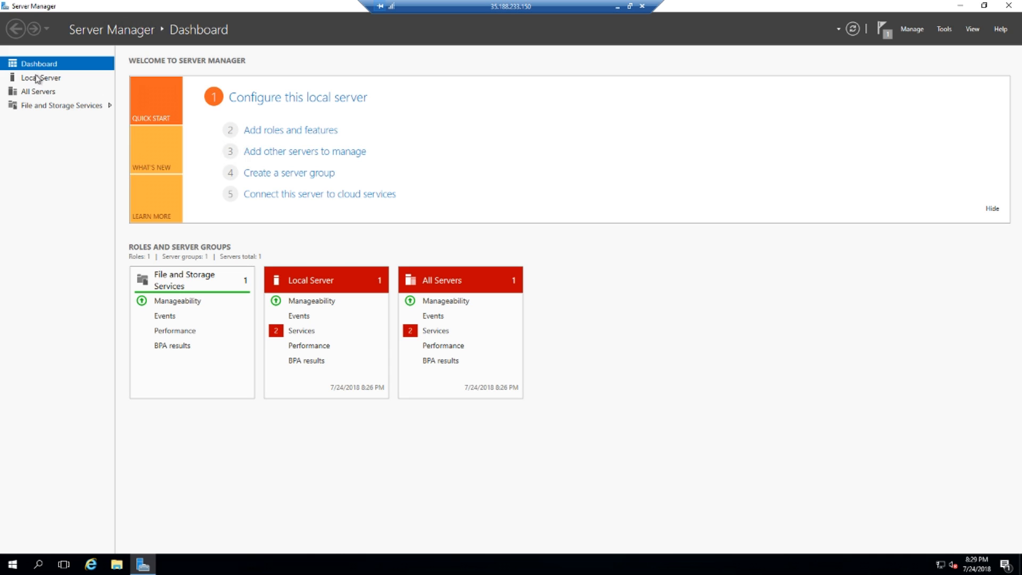
# Step: On Local Server, set IE Enhanced Security Configuration Off for Administrators and Users, then check install progress
pyautogui.click(40, 76)
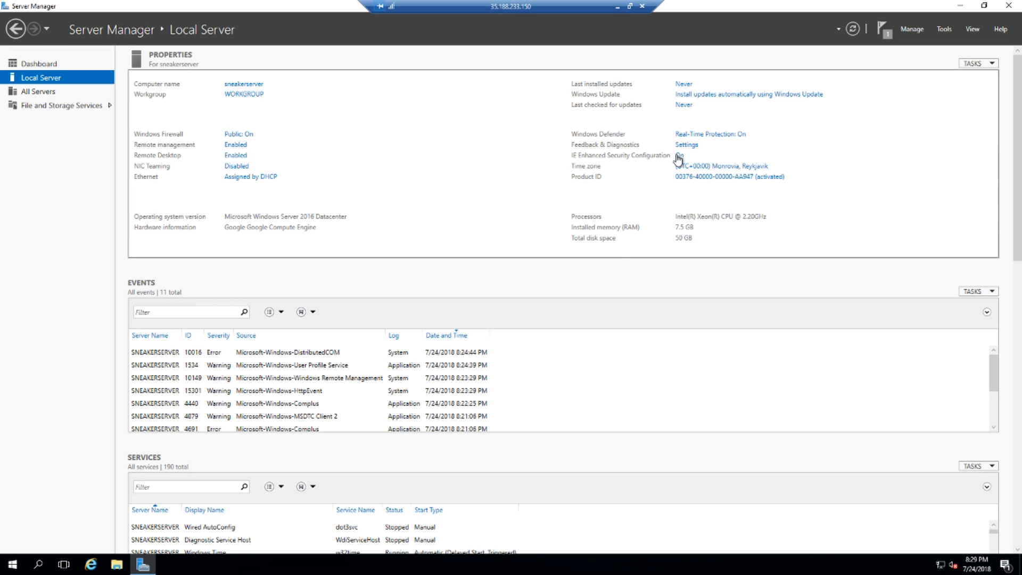
pyautogui.click(678, 155)
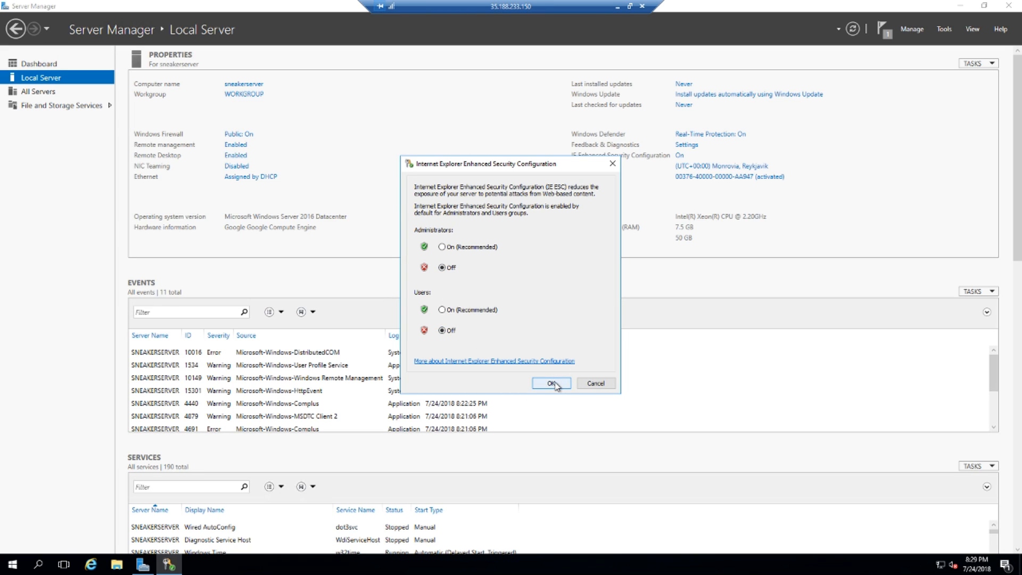
pyautogui.click(551, 382)
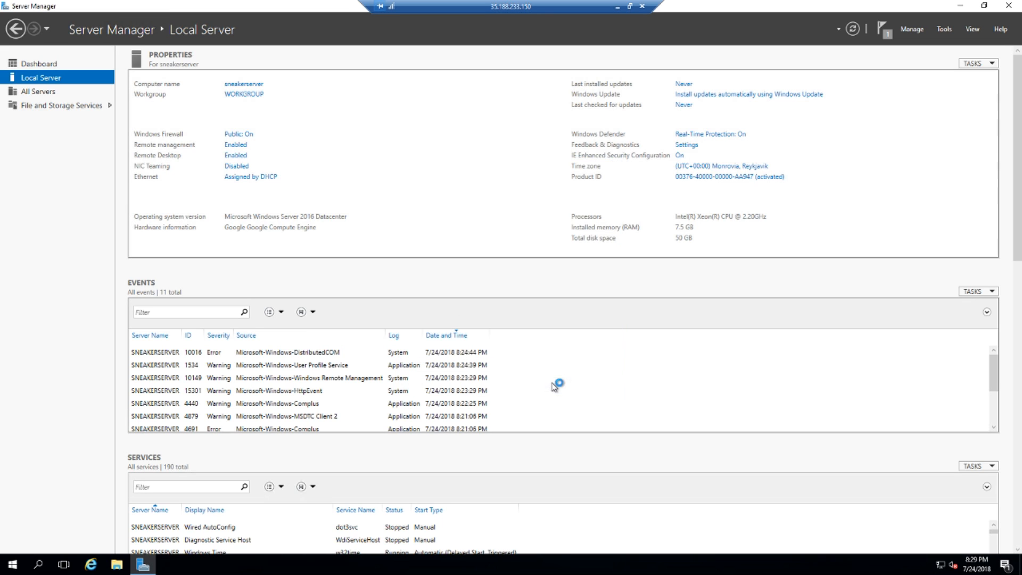
pyautogui.click(885, 29)
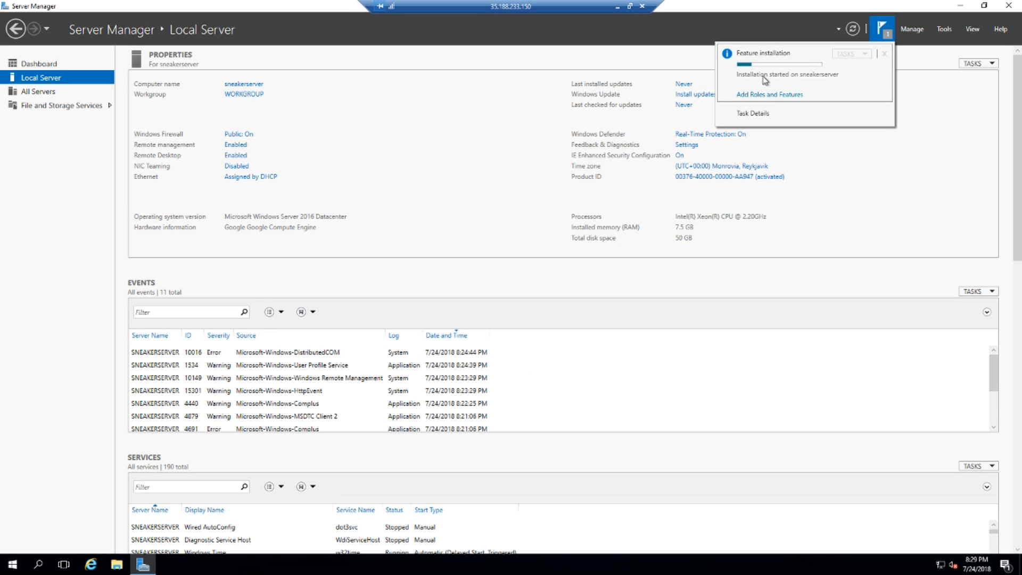
pyautogui.moveTo(766, 81)
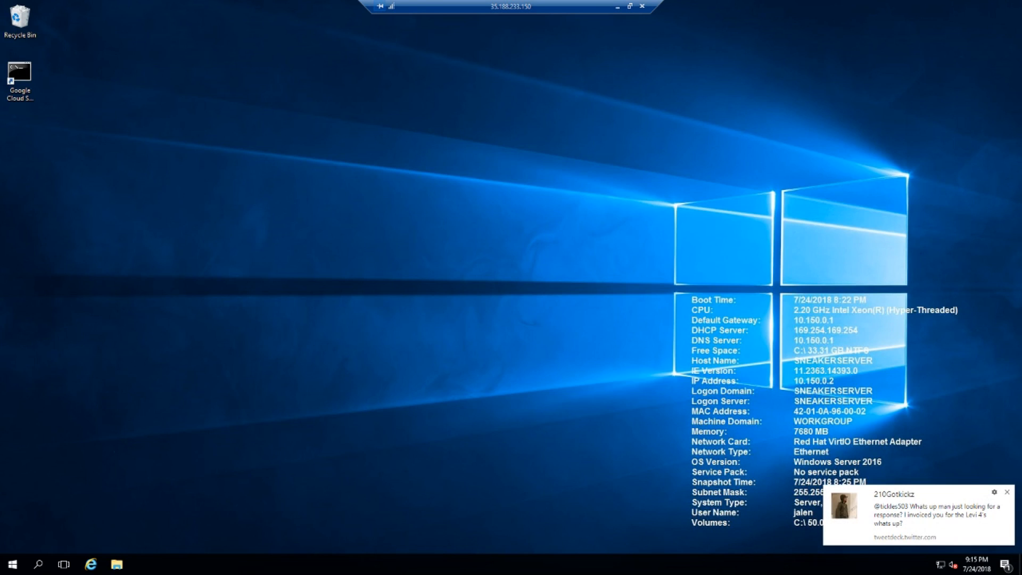
pyautogui.moveTo(932, 525)
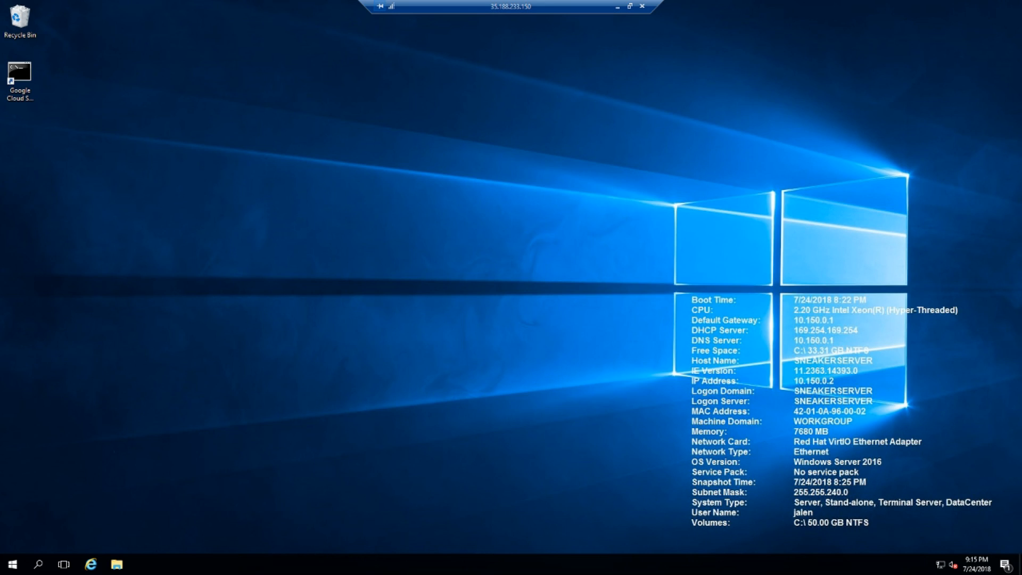
# Step: Browse to shopify.projectdestroyer.com/ in Internet Explorer and run ProjectDestroyerSetup.exe despite the unverified-publisher warning
pyautogui.click(90, 565)
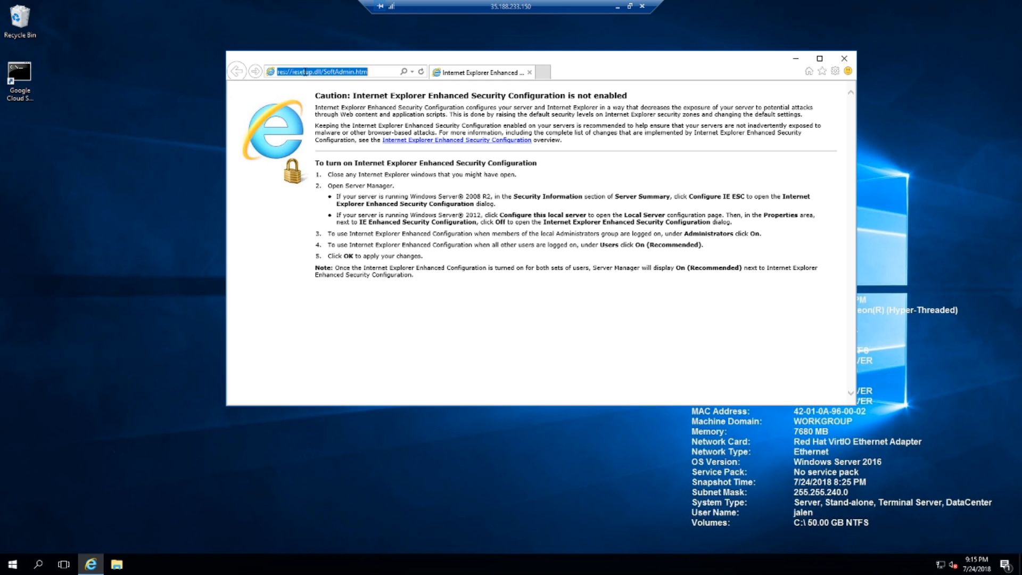
pyautogui.write('shopify.projectdestroyer.com/')
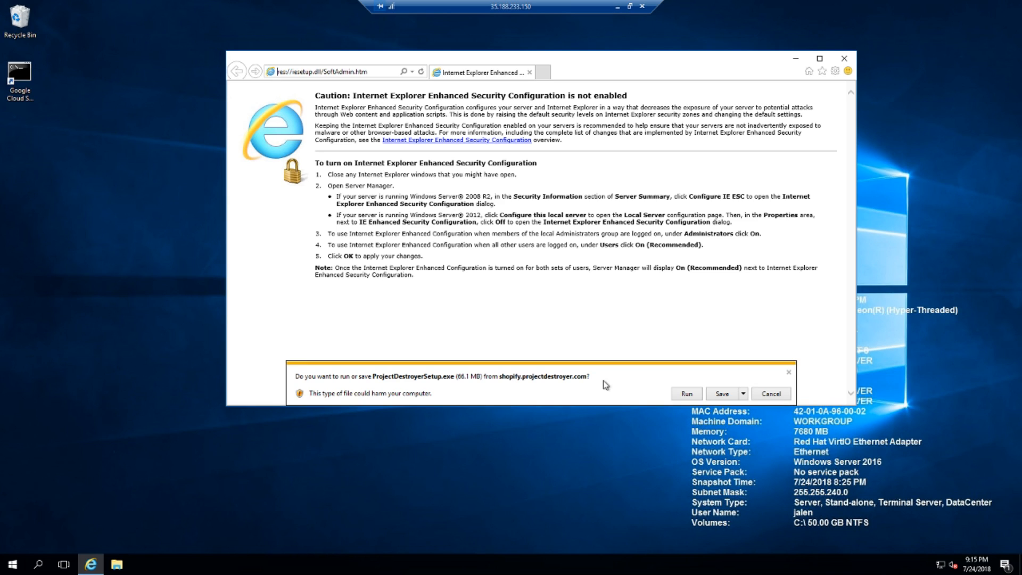
pyautogui.click(686, 393)
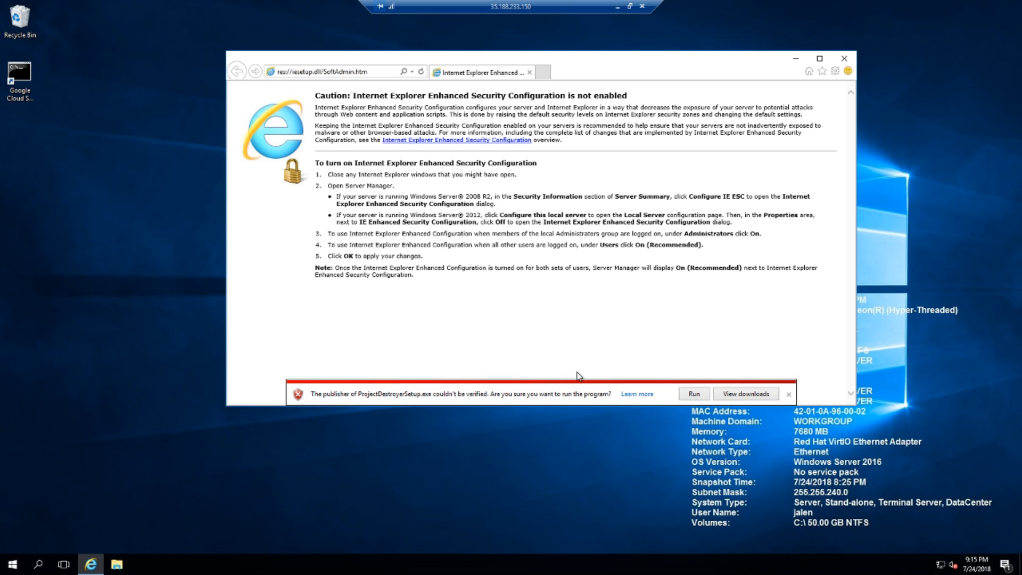
pyautogui.click(693, 394)
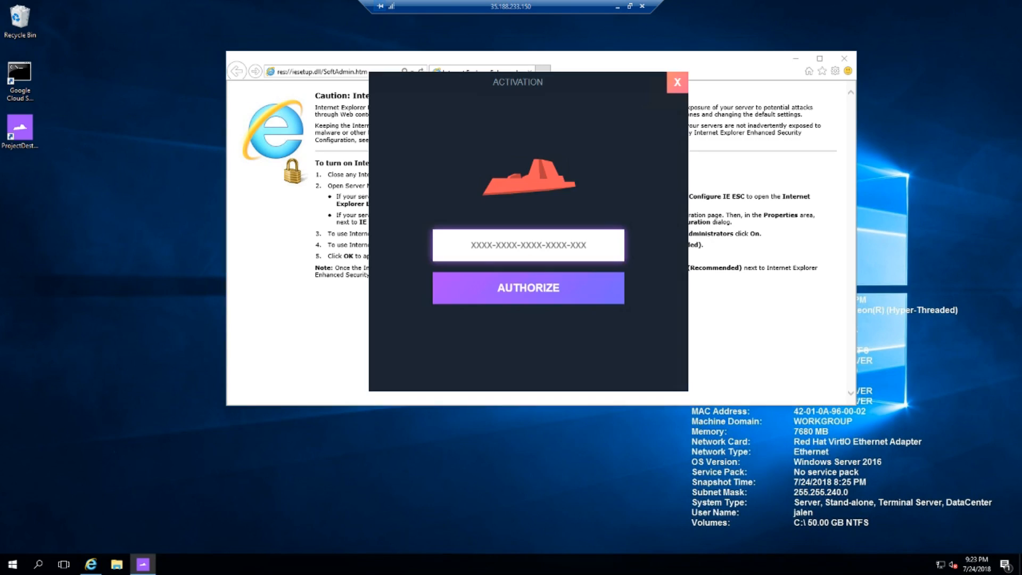
pyautogui.moveTo(961, 340)
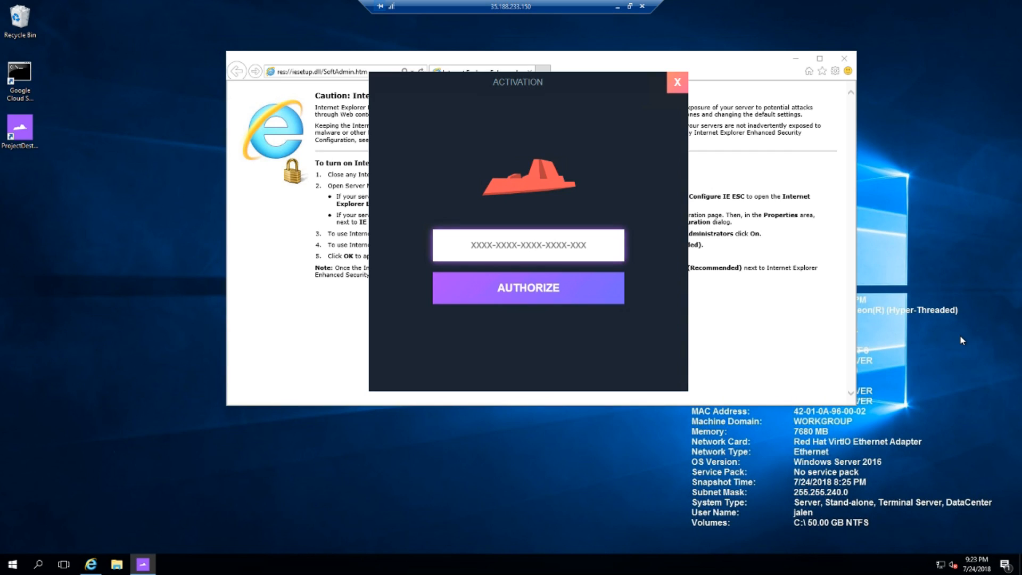